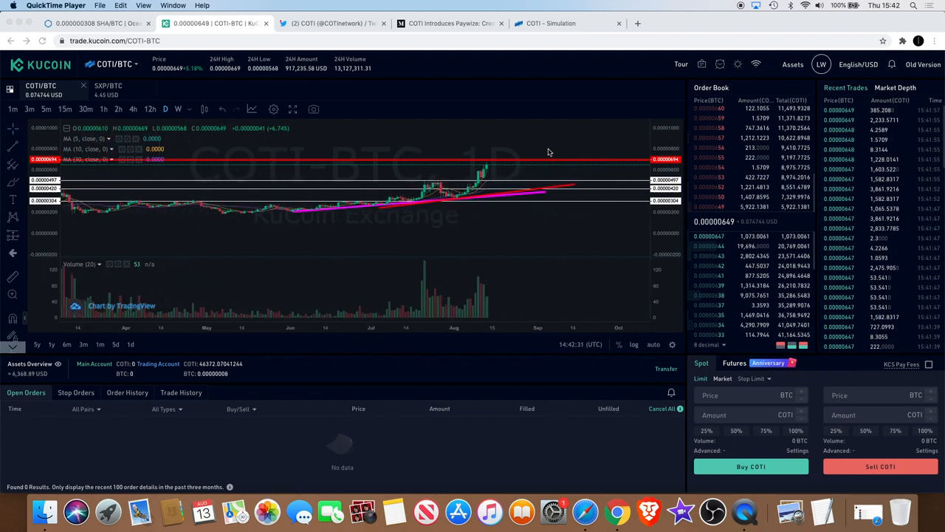
Finish studying the OceanEx SHA/BTC triangle, then switch to the KuCoin COTI/BTC chart tab.
{"action": "left_click", "coordinate": [89, 27]}
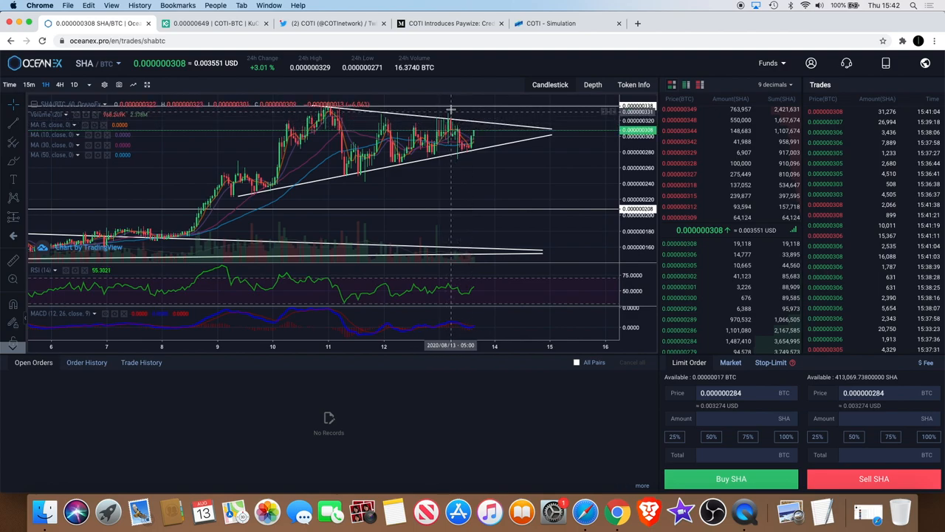
{"action": "mouse_move", "coordinate": [566, 118]}
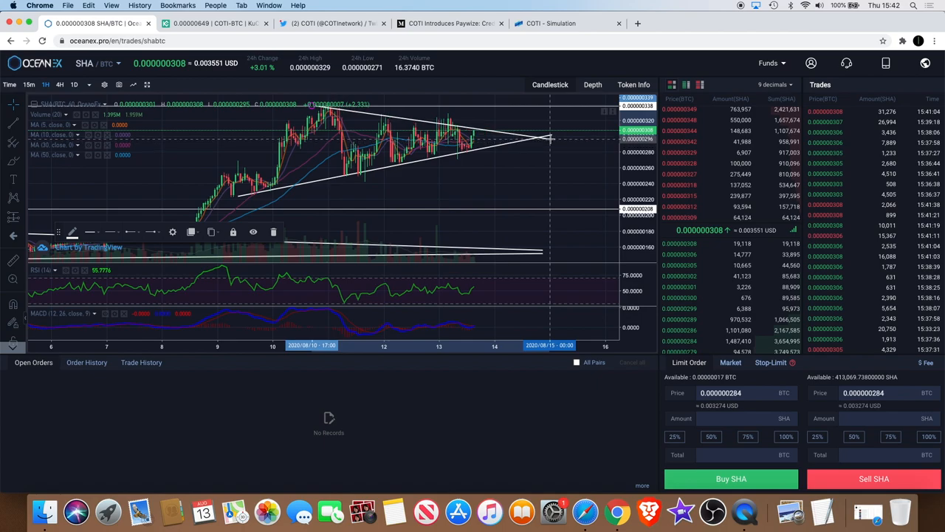
{"action": "mouse_move", "coordinate": [552, 136]}
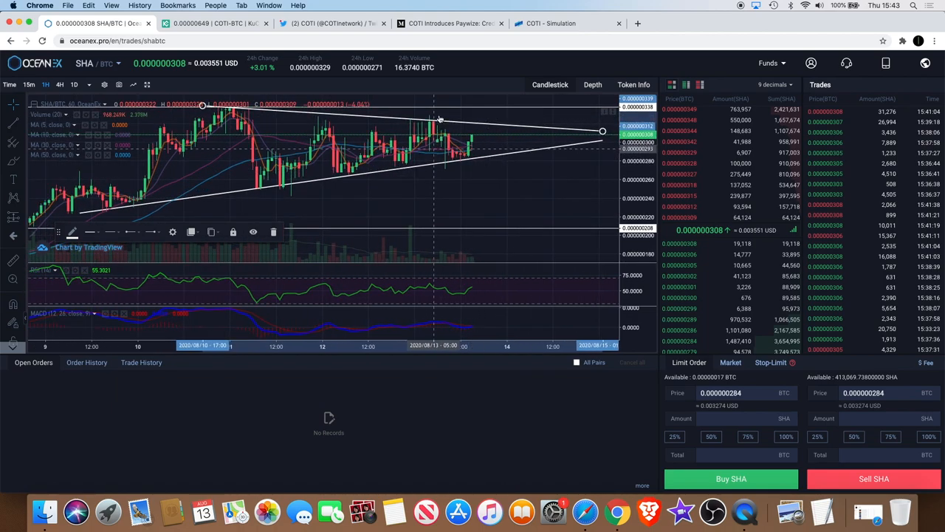
{"action": "mouse_move", "coordinate": [443, 116]}
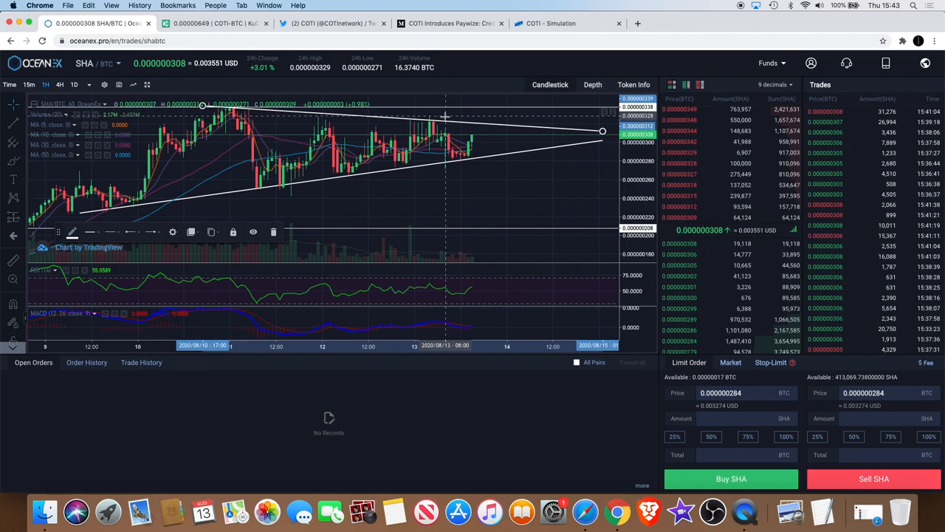
{"action": "mouse_move", "coordinate": [446, 136]}
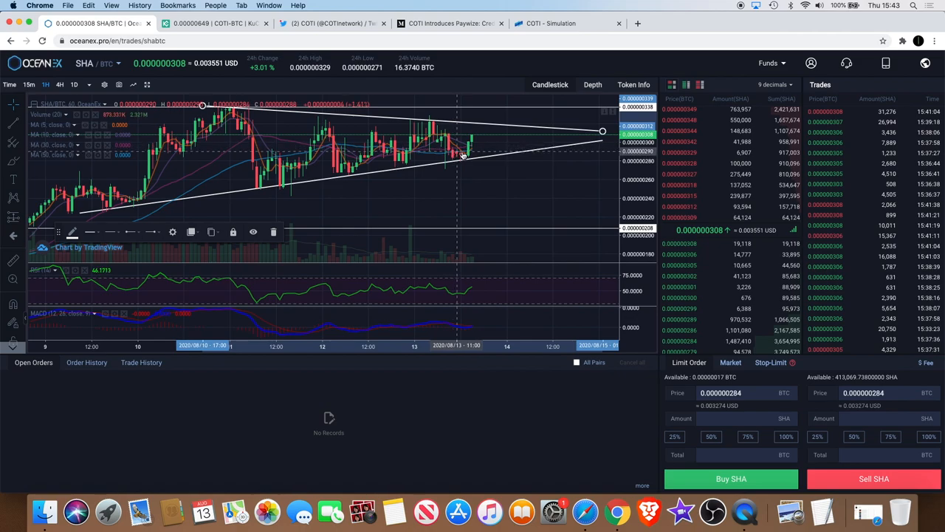
{"action": "mouse_move", "coordinate": [288, 185]}
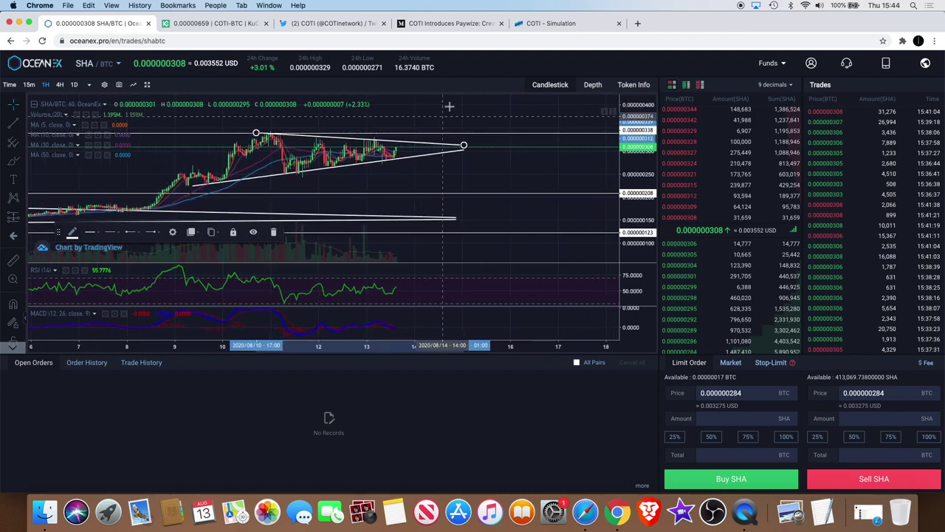
{"action": "mouse_move", "coordinate": [473, 124]}
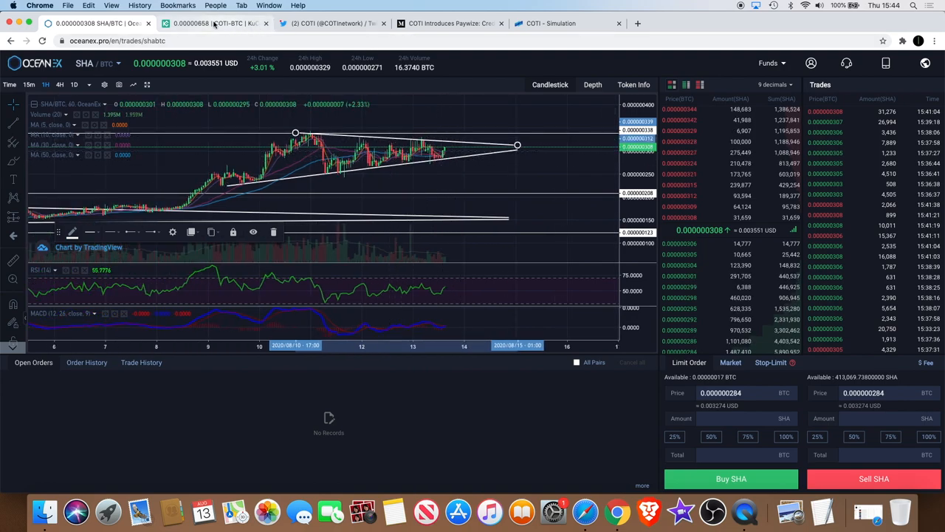
{"action": "left_click", "coordinate": [214, 23]}
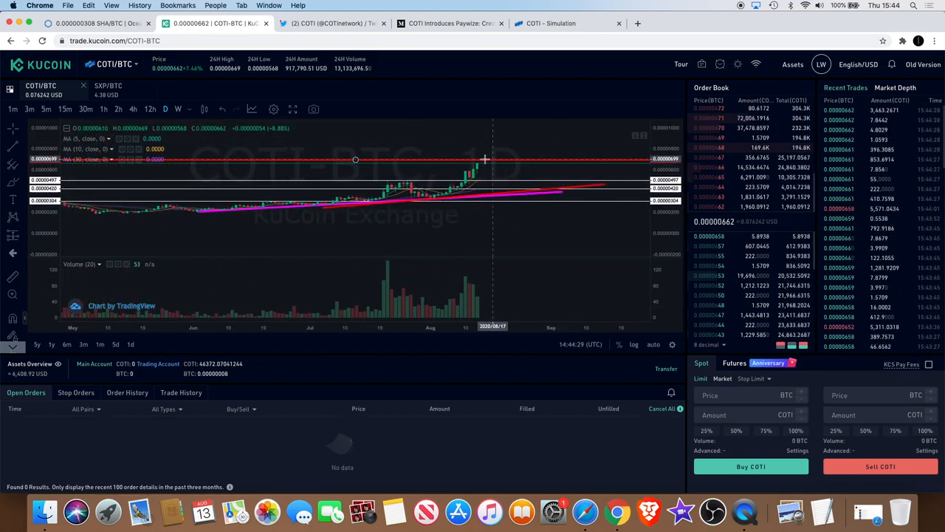
{"action": "mouse_move", "coordinate": [511, 180]}
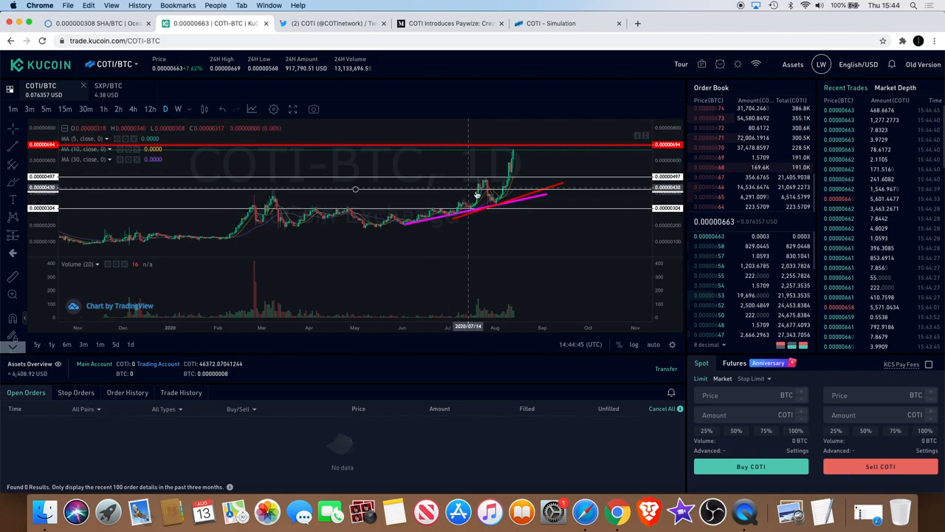
{"action": "mouse_move", "coordinate": [473, 182]}
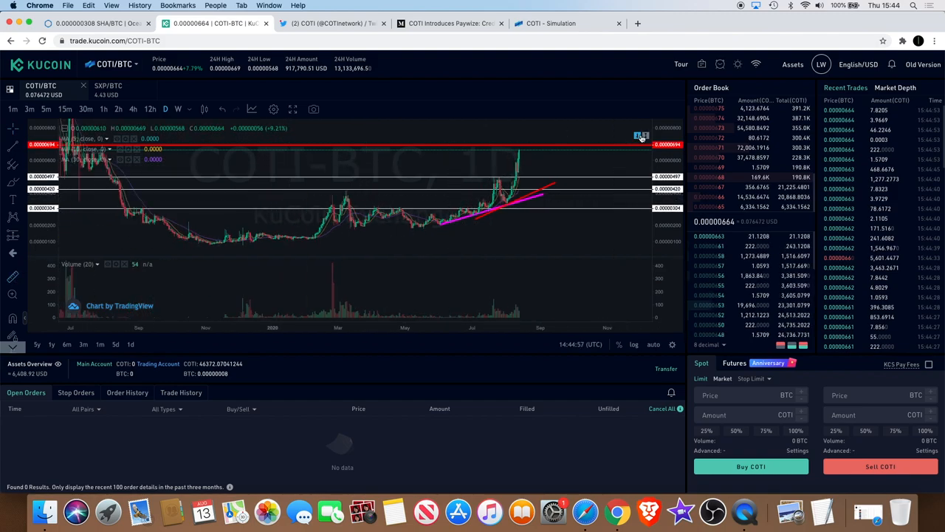
{"action": "mouse_move", "coordinate": [419, 278]}
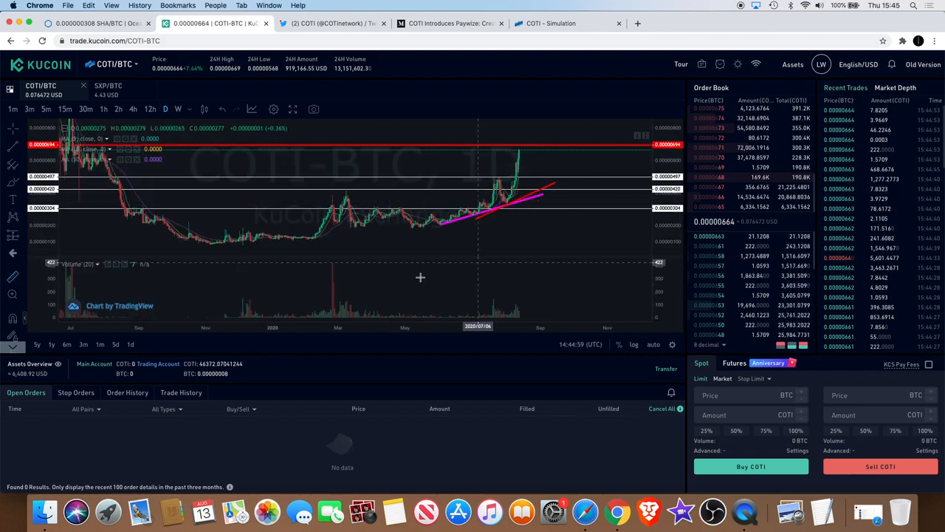
{"action": "mouse_move", "coordinate": [344, 243]}
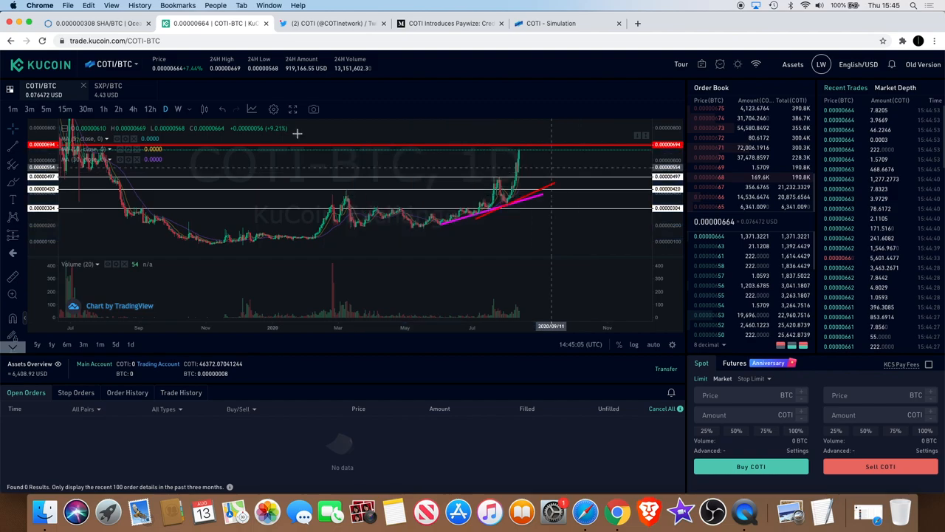
{"action": "mouse_move", "coordinate": [390, 238]}
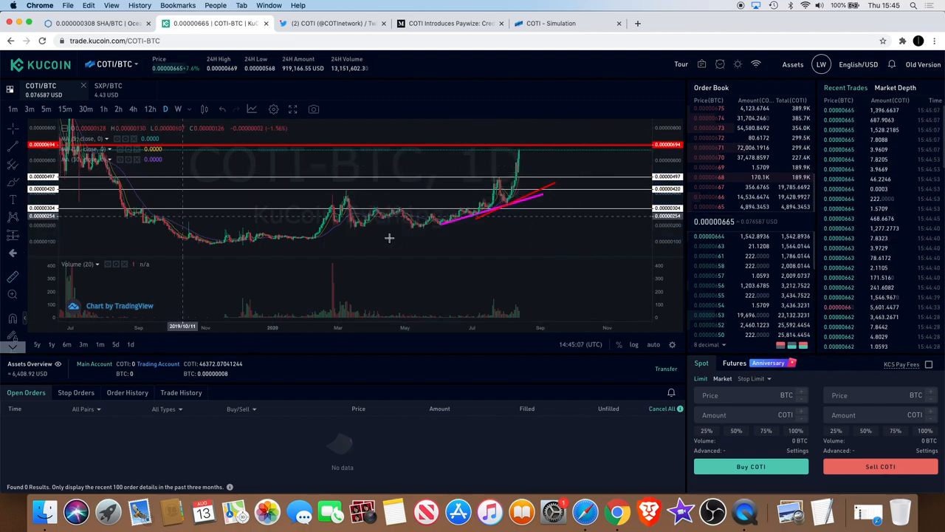
{"action": "mouse_move", "coordinate": [501, 207]}
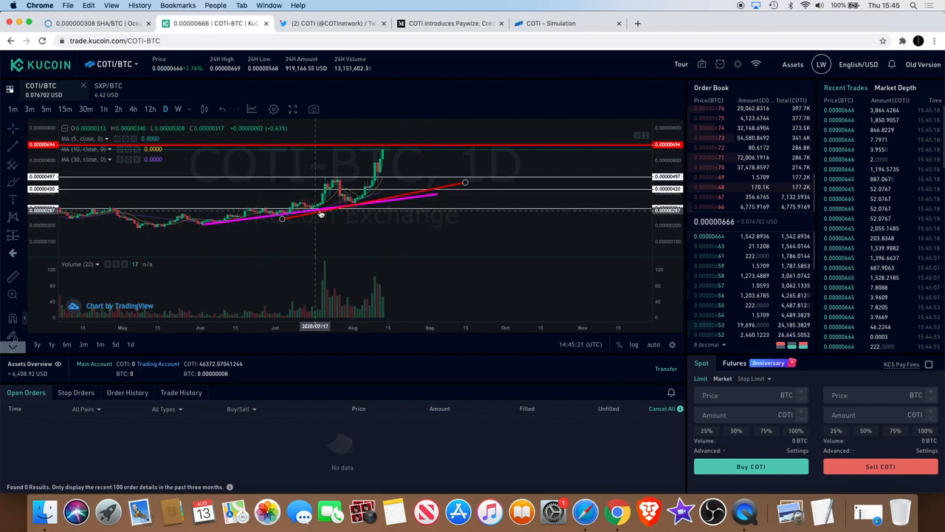
{"action": "mouse_move", "coordinate": [307, 223]}
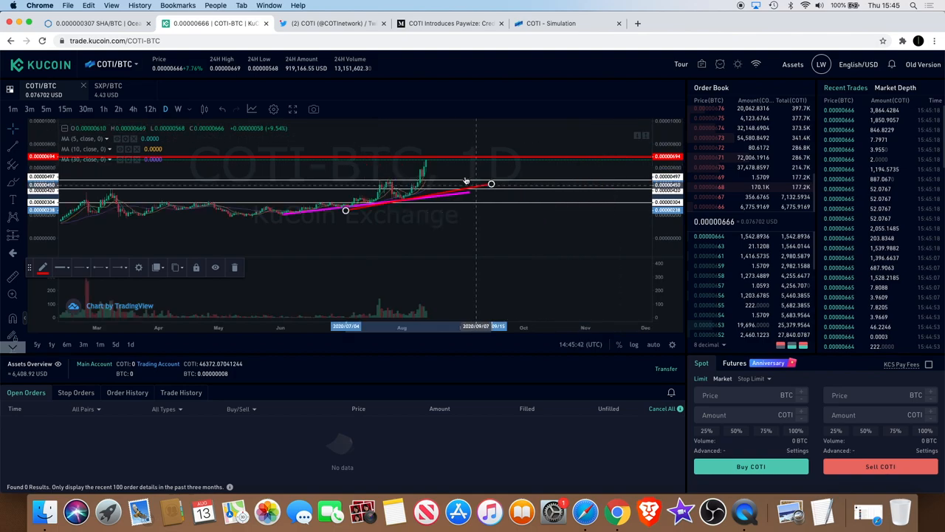
{"action": "mouse_move", "coordinate": [432, 160]}
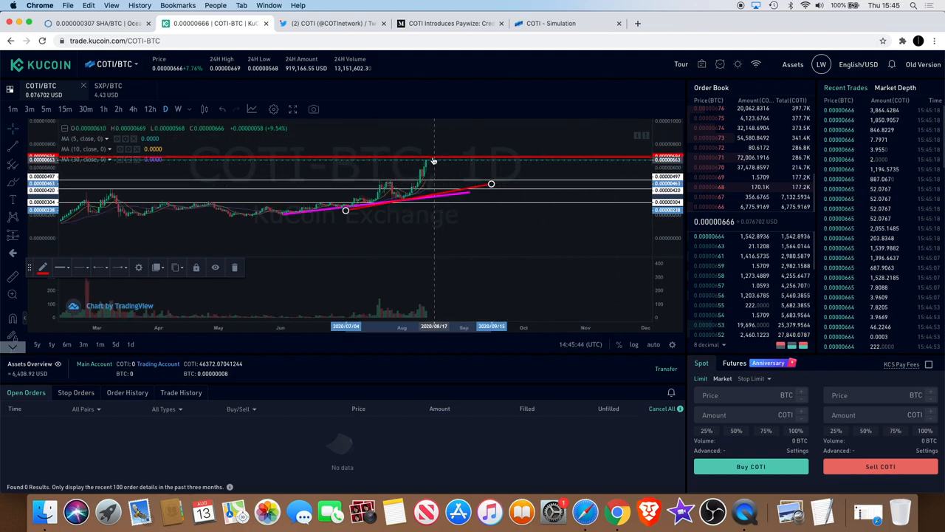
{"action": "mouse_move", "coordinate": [452, 184]}
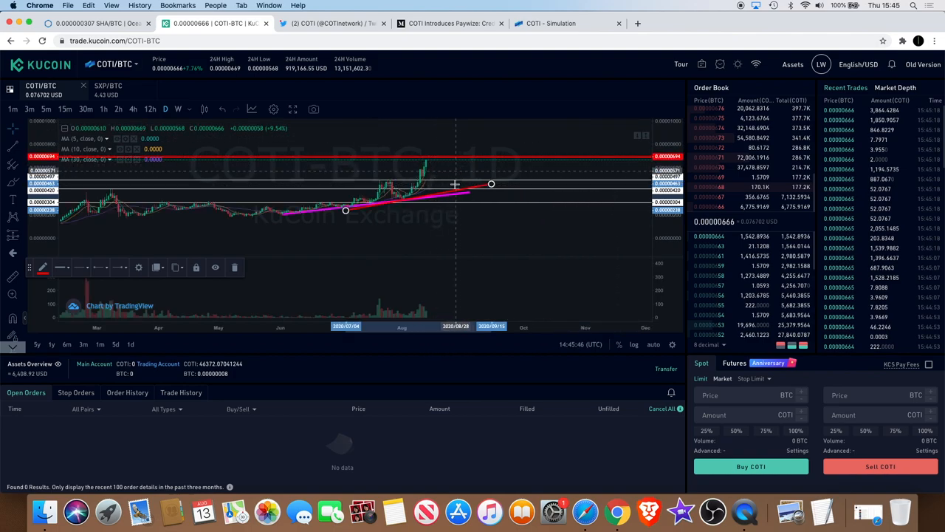
{"action": "mouse_move", "coordinate": [461, 152]}
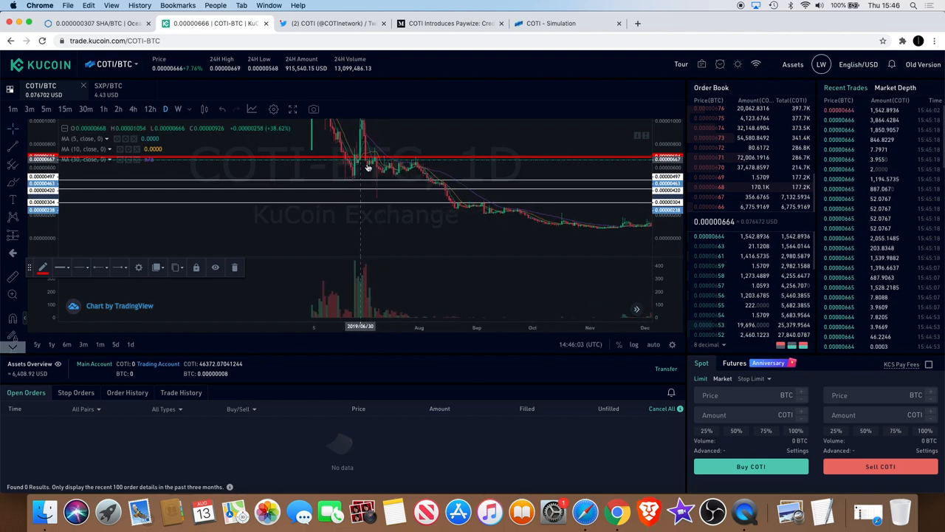
{"action": "mouse_move", "coordinate": [401, 161]}
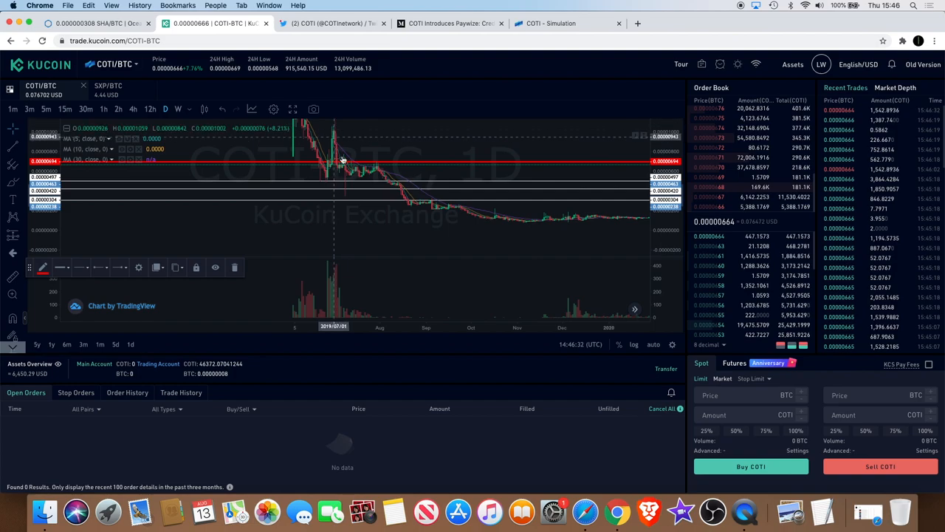
{"action": "mouse_move", "coordinate": [455, 129]}
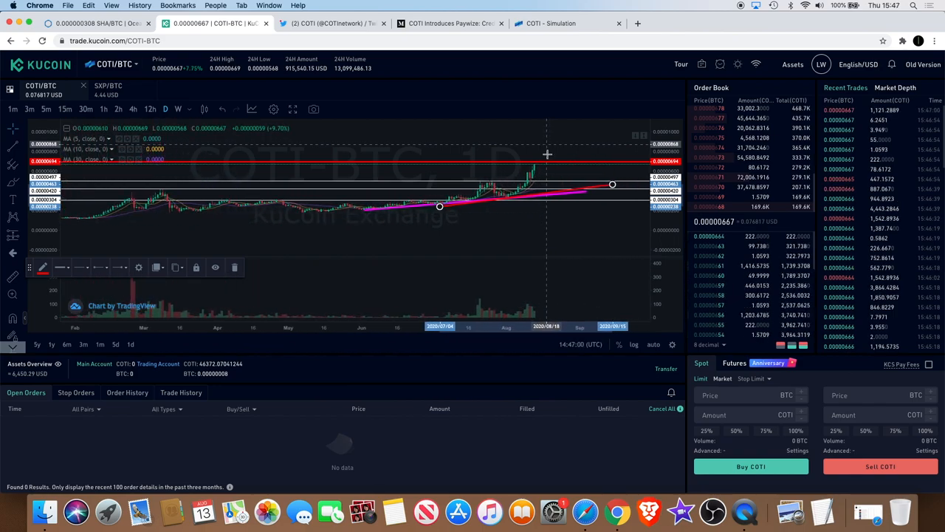
{"action": "mouse_move", "coordinate": [355, 145]}
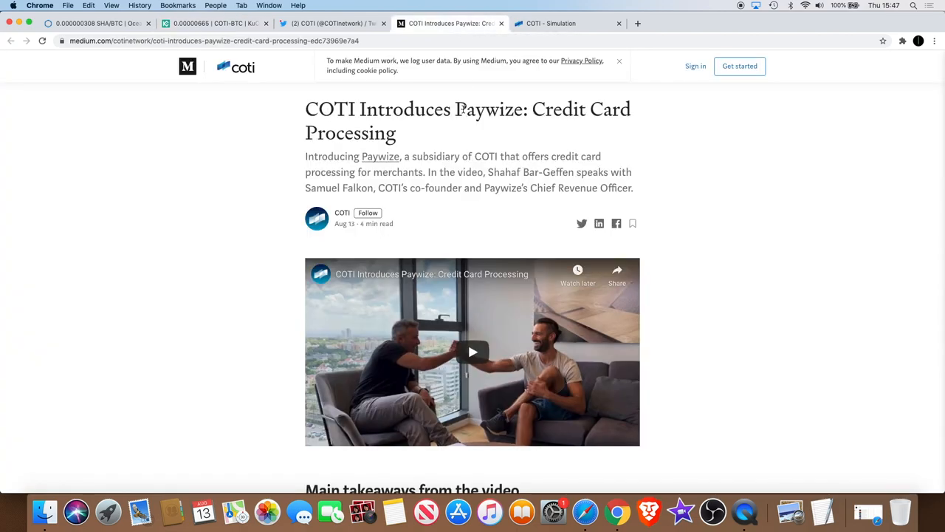
Scroll down the Medium Paywize article before checking Twitter.
{"action": "double_click", "coordinate": [481, 109]}
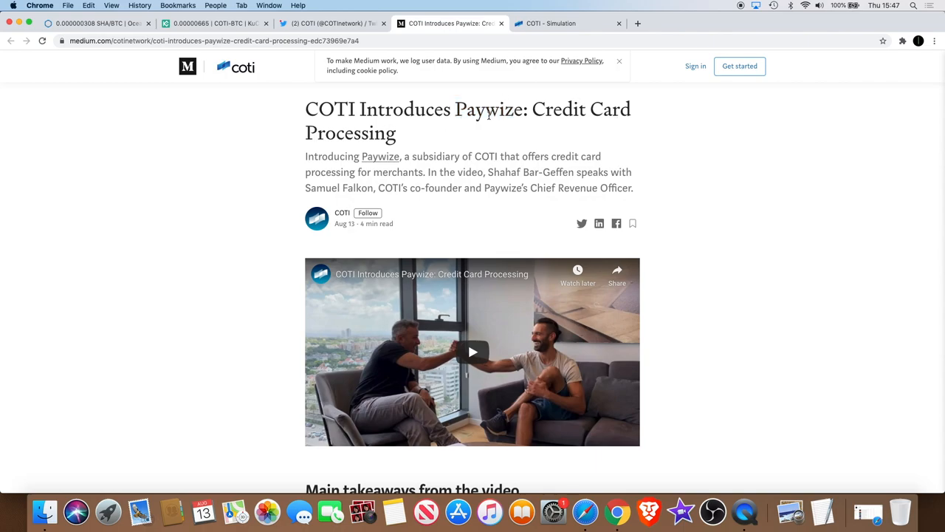
{"action": "scroll", "scroll_direction": "down", "scroll_amount": 3}
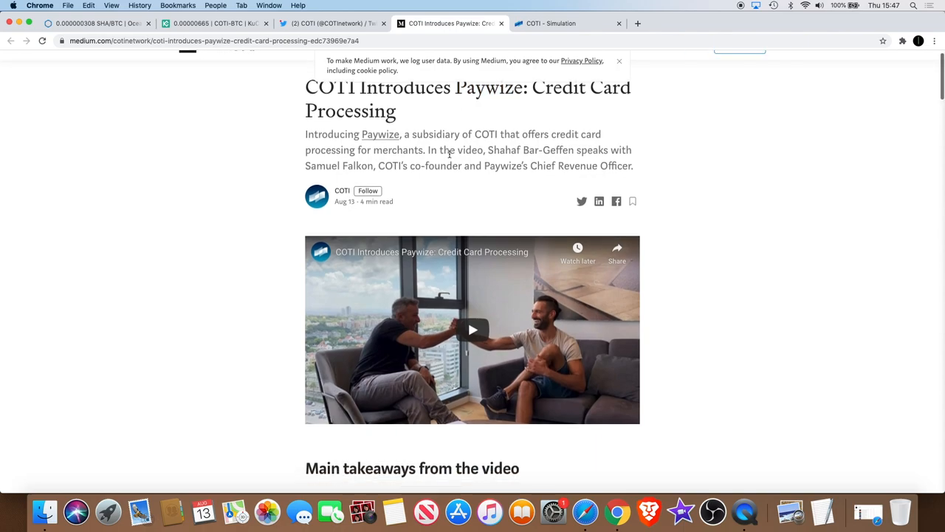
{"action": "scroll", "scroll_direction": "down", "scroll_amount": 3}
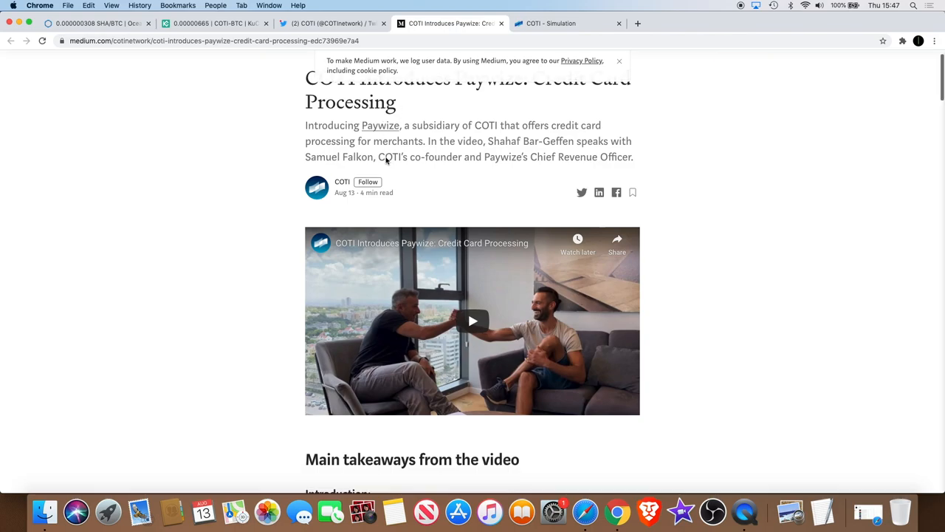
{"action": "scroll", "scroll_direction": "down", "scroll_amount": 3}
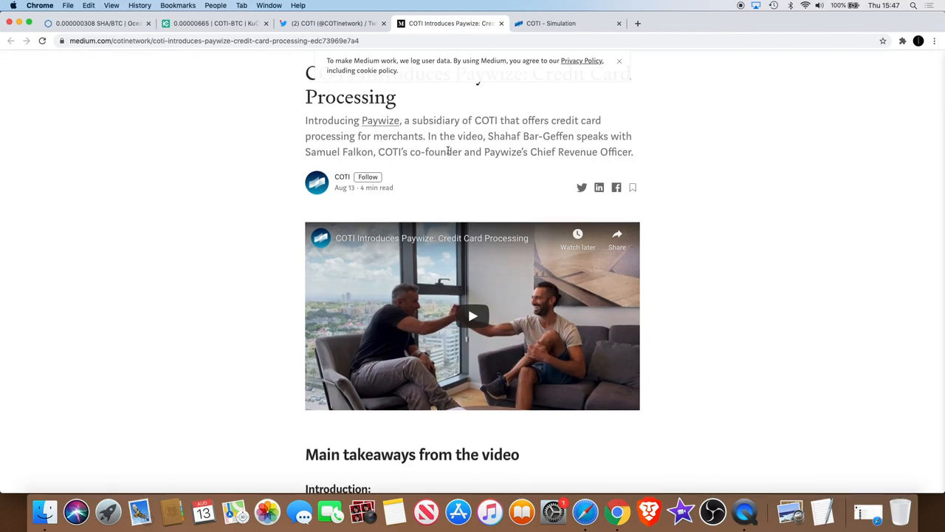
{"action": "mouse_move", "coordinate": [502, 313]}
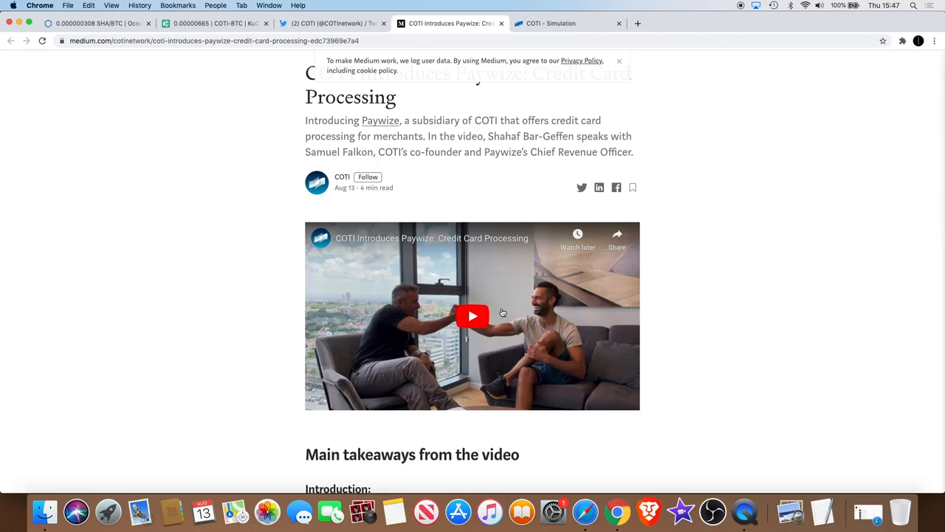
Switch to COTI's Twitter feed and scroll to the pinned tweet and Paywize announcement.
{"action": "left_click", "coordinate": [332, 24]}
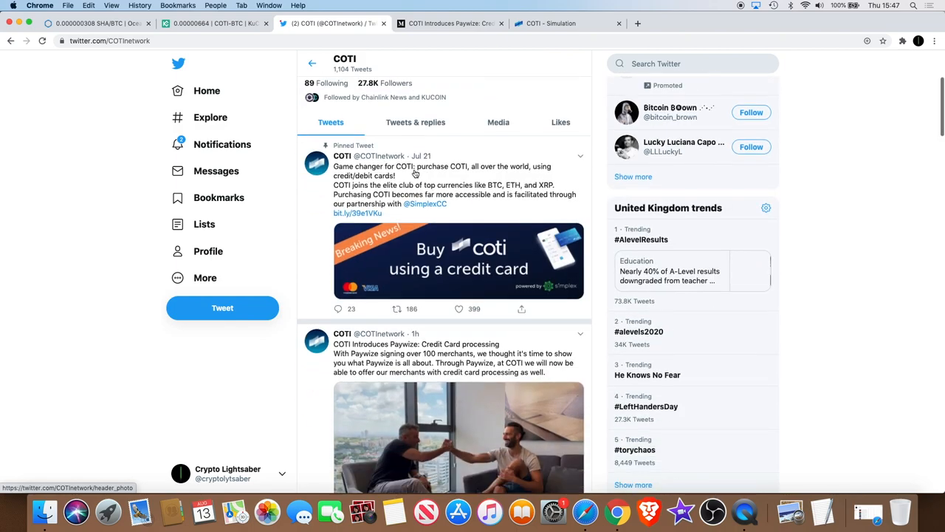
{"action": "scroll", "scroll_direction": "down", "scroll_amount": 3}
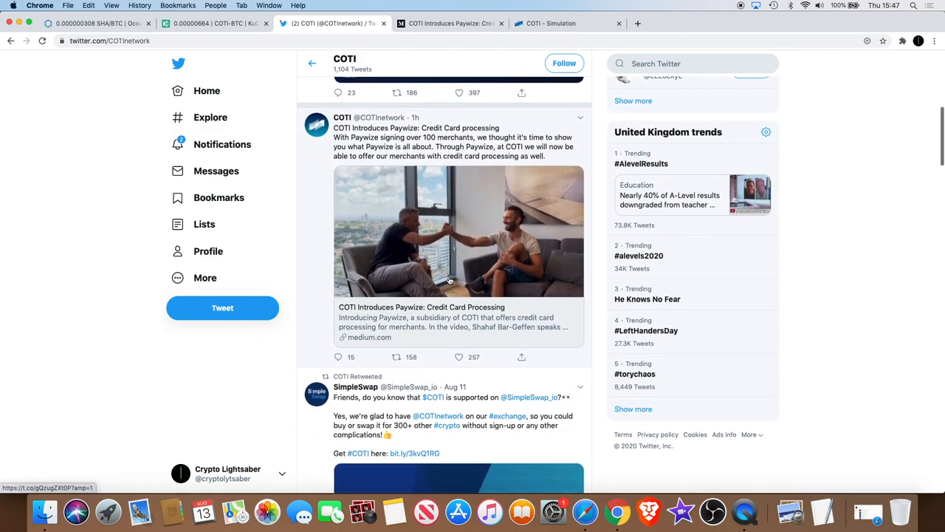
{"action": "scroll", "scroll_direction": "down", "scroll_amount": 3}
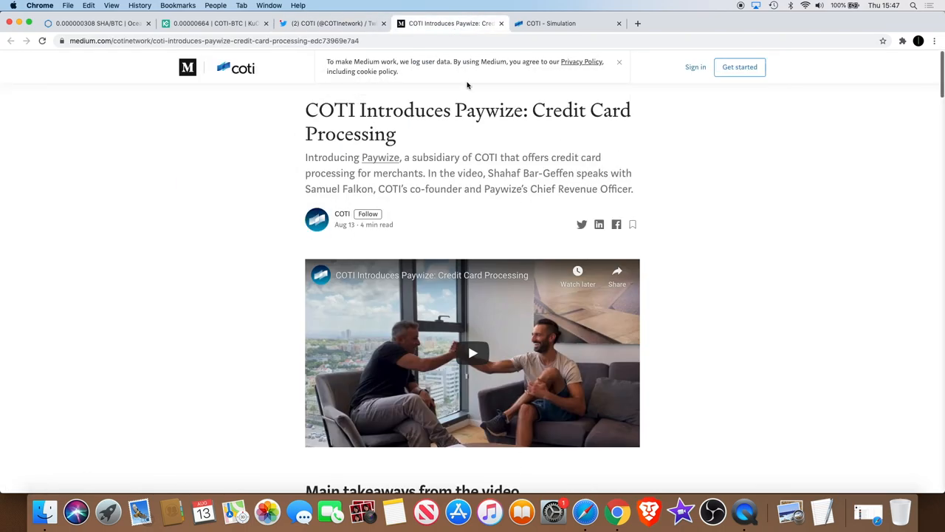
Read through the Paywize article's Main takeaways on its business and global operations.
{"action": "scroll", "scroll_direction": "down", "scroll_amount": 3}
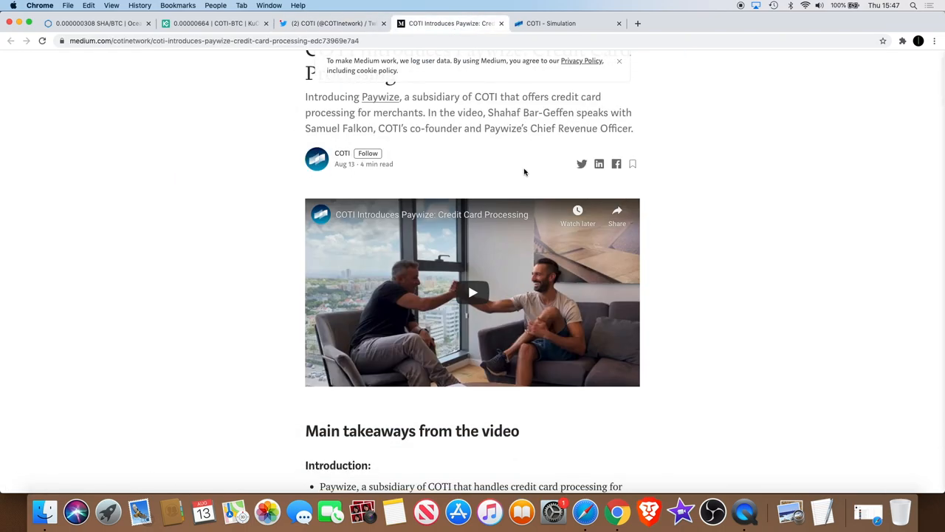
{"action": "scroll", "scroll_direction": "down", "scroll_amount": 3}
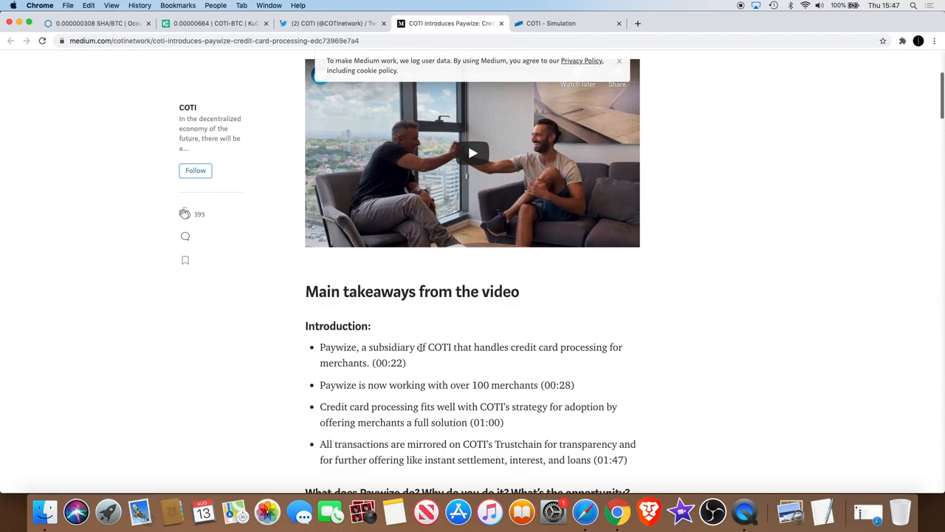
{"action": "scroll", "scroll_direction": "down", "scroll_amount": 3}
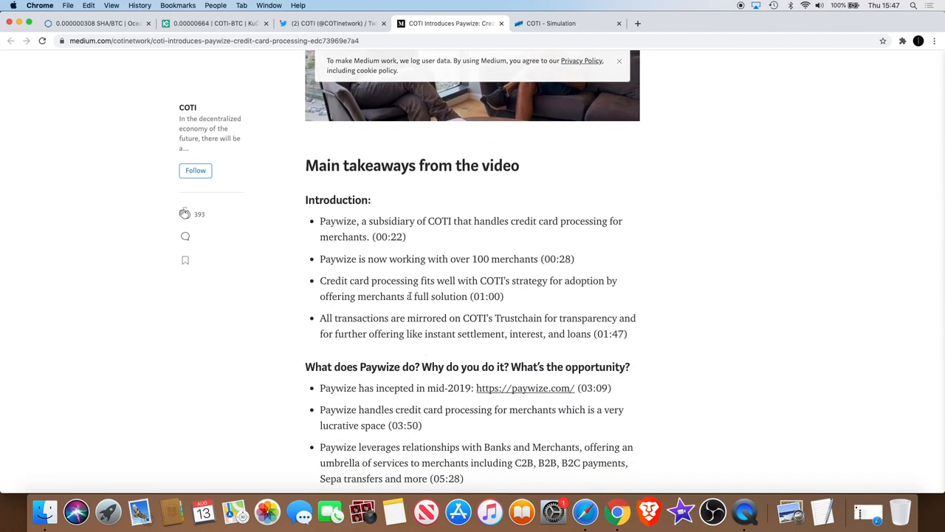
{"action": "scroll", "scroll_direction": "down", "scroll_amount": 3}
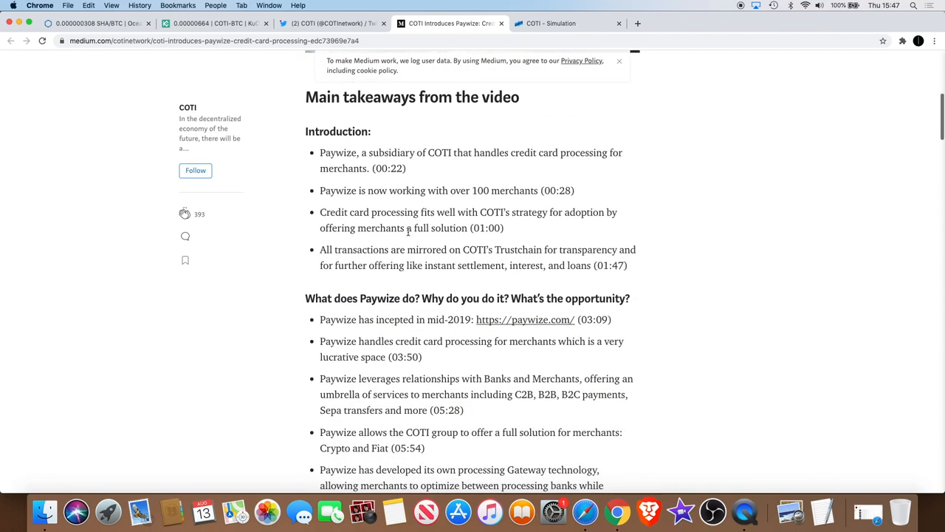
{"action": "scroll", "scroll_direction": "up", "scroll_amount": 3}
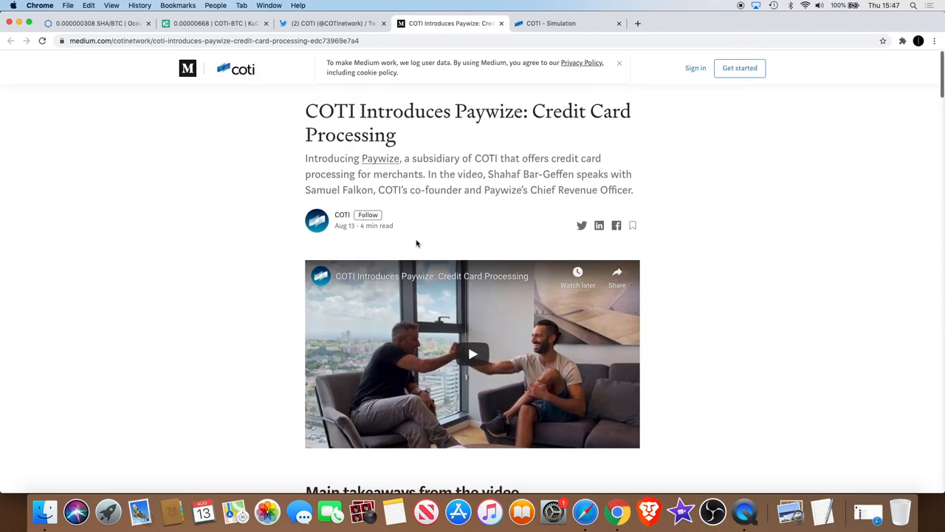
{"action": "scroll", "scroll_direction": "down", "scroll_amount": 3}
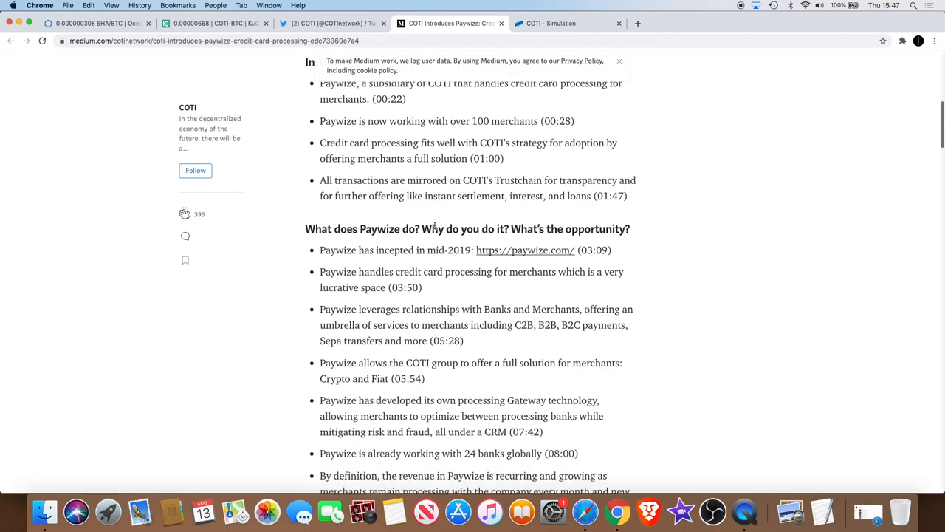
{"action": "scroll", "scroll_direction": "down", "scroll_amount": 3}
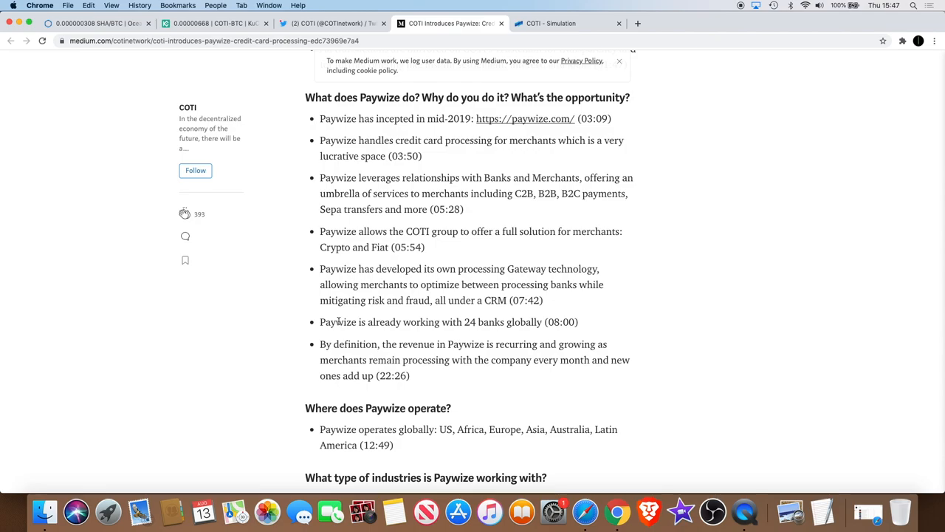
{"action": "left_click_drag", "start_coordinate": [334, 322], "coordinate": [579, 322]}
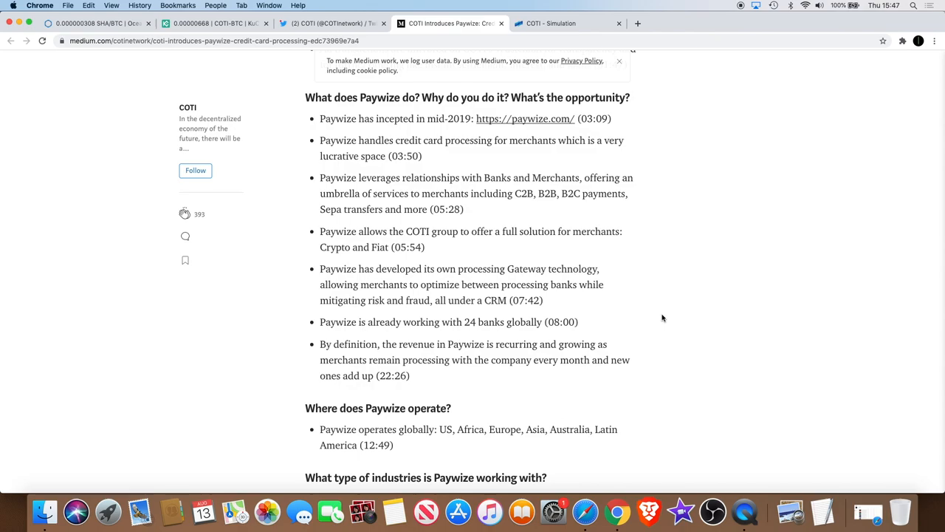
{"action": "mouse_move", "coordinate": [564, 310]}
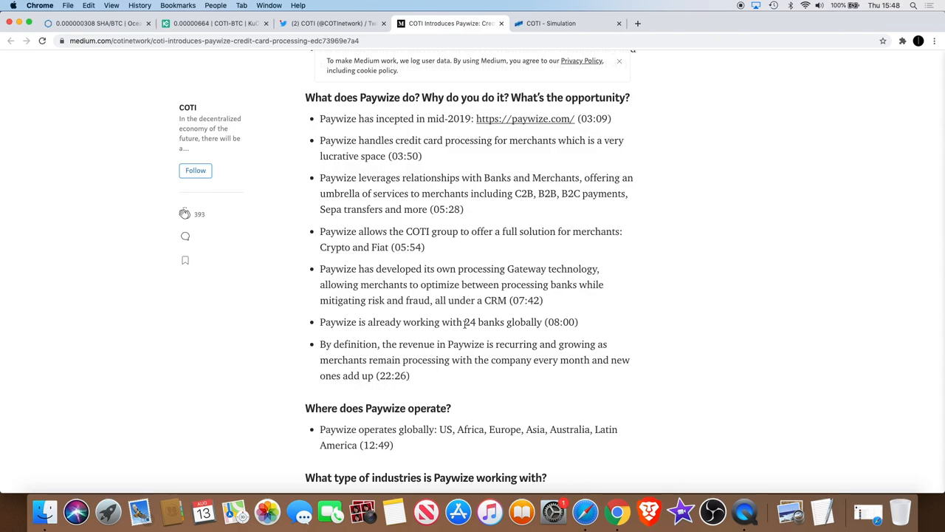
{"action": "scroll", "scroll_direction": "down", "scroll_amount": 3}
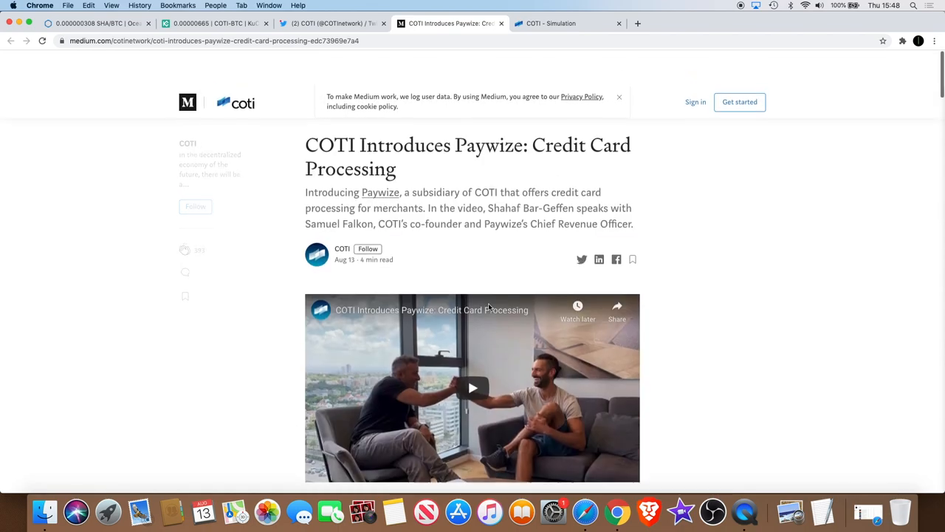
Switch to the COTI Simulation page and scroll past the parameters to the COTI's Cluster 3D graph.
{"action": "left_click", "coordinate": [564, 24]}
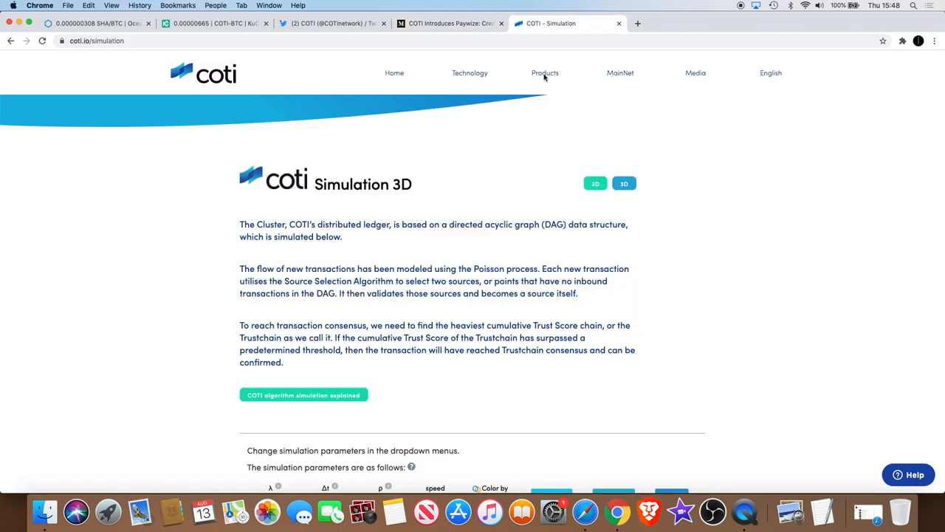
{"action": "scroll", "scroll_direction": "up", "scroll_amount": 3}
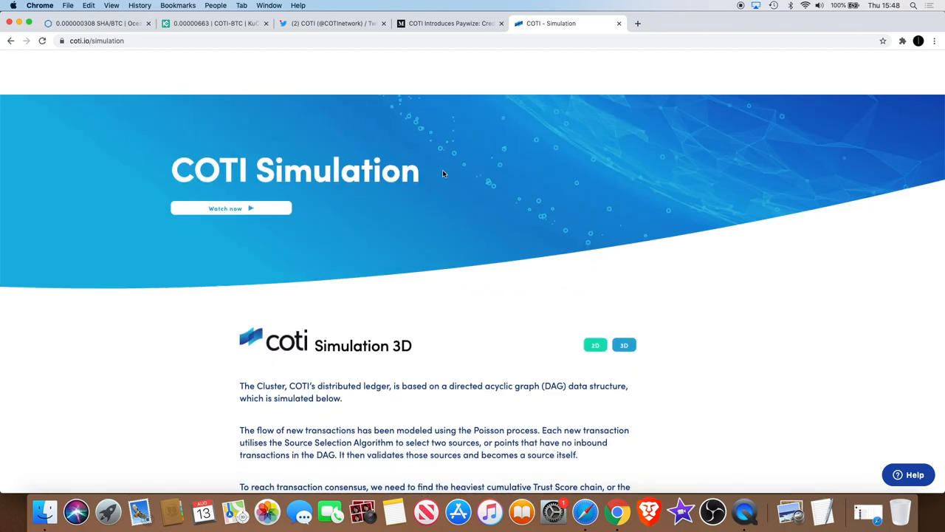
{"action": "scroll", "scroll_direction": "down", "scroll_amount": 3}
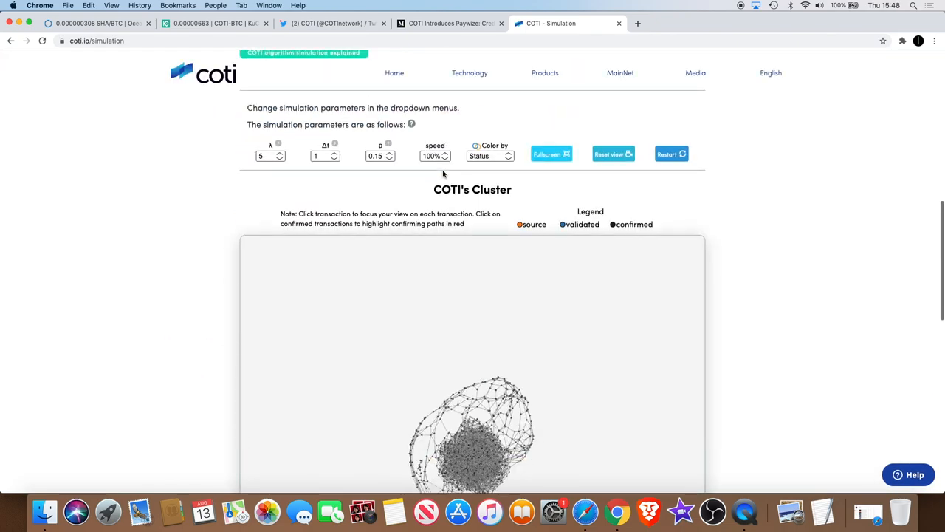
{"action": "scroll", "scroll_direction": "down", "scroll_amount": 3}
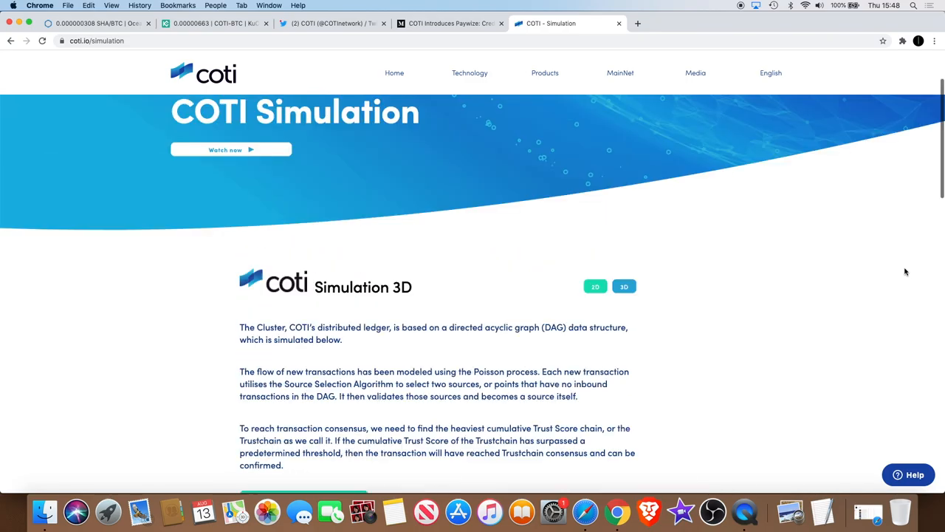
{"action": "scroll", "scroll_direction": "down", "scroll_amount": 3}
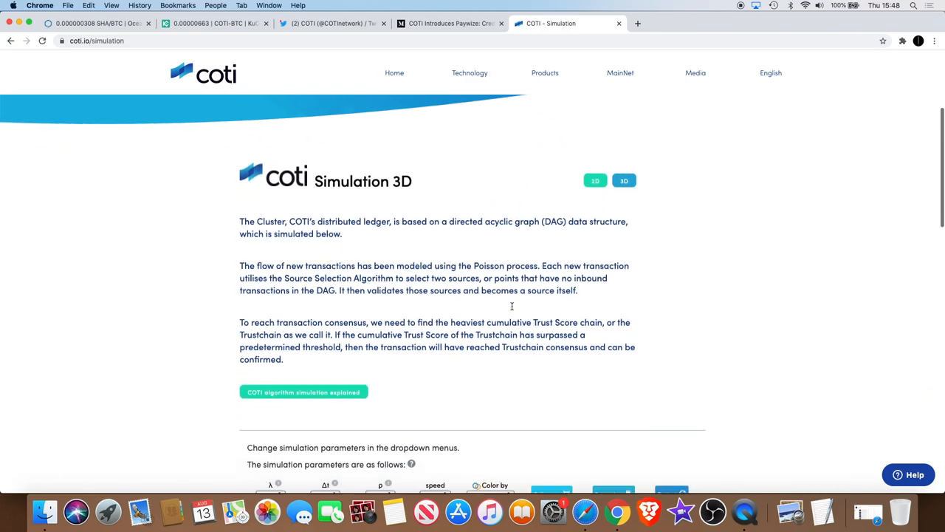
{"action": "scroll", "scroll_direction": "down", "scroll_amount": 3}
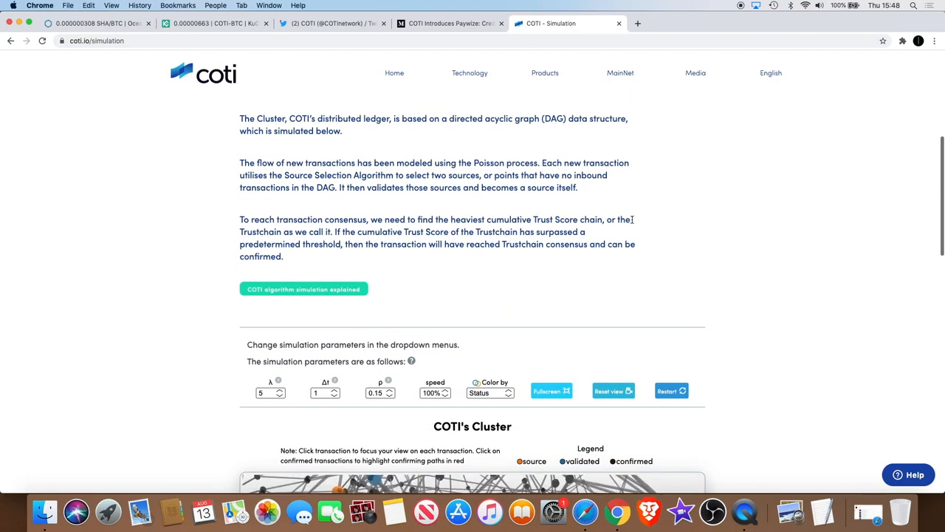
{"action": "scroll", "scroll_direction": "down", "scroll_amount": 3}
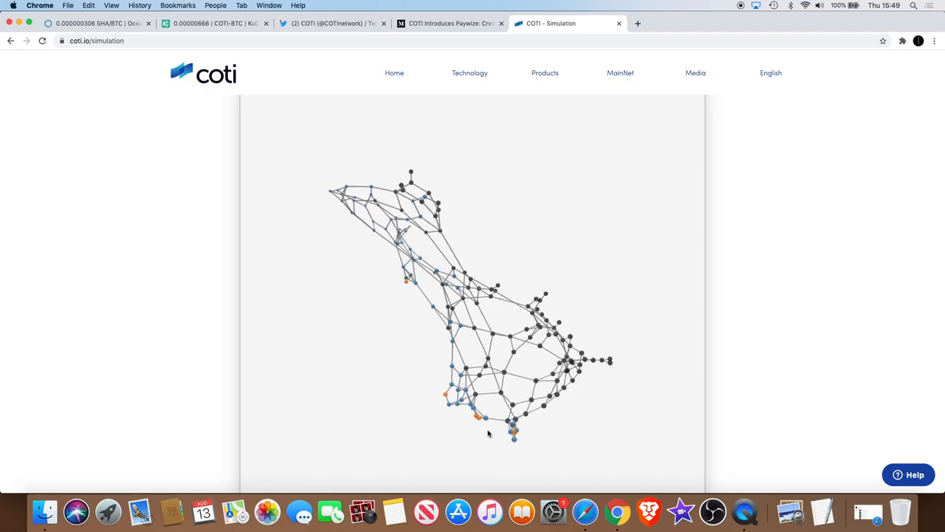
{"action": "mouse_move", "coordinate": [721, 238]}
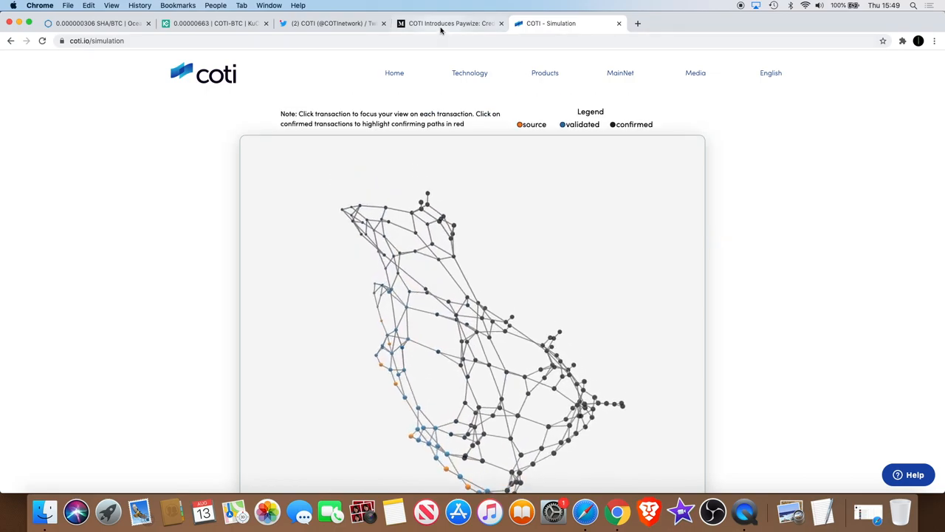
{"action": "left_click", "coordinate": [450, 24]}
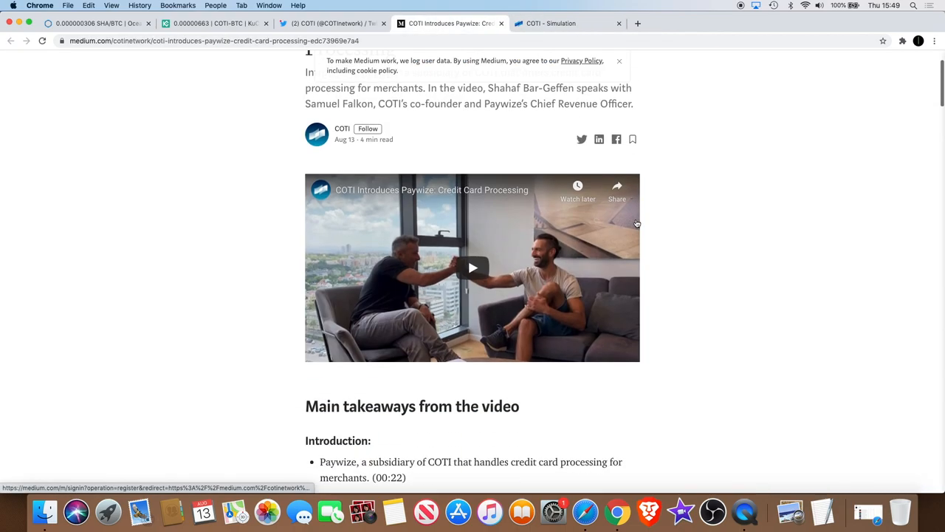
{"action": "scroll", "scroll_direction": "down", "scroll_amount": 3}
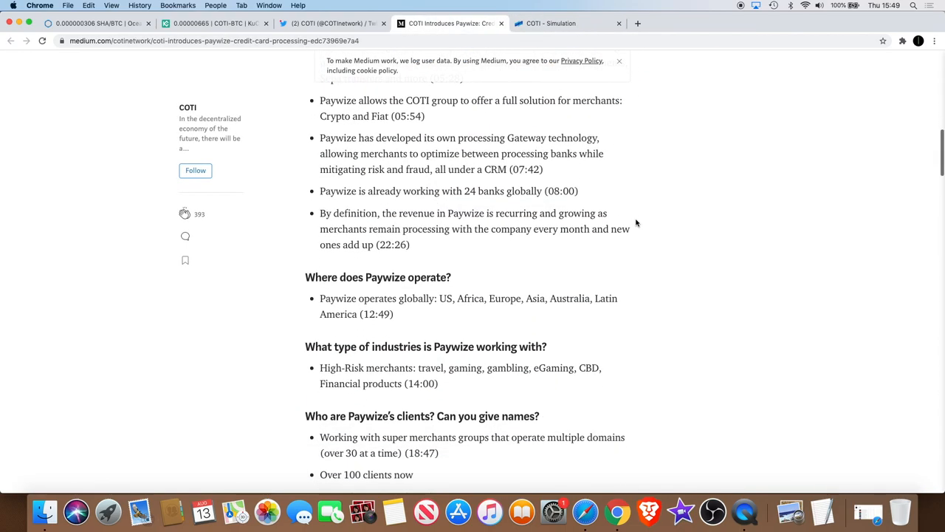
{"action": "scroll", "scroll_direction": "down", "scroll_amount": 3}
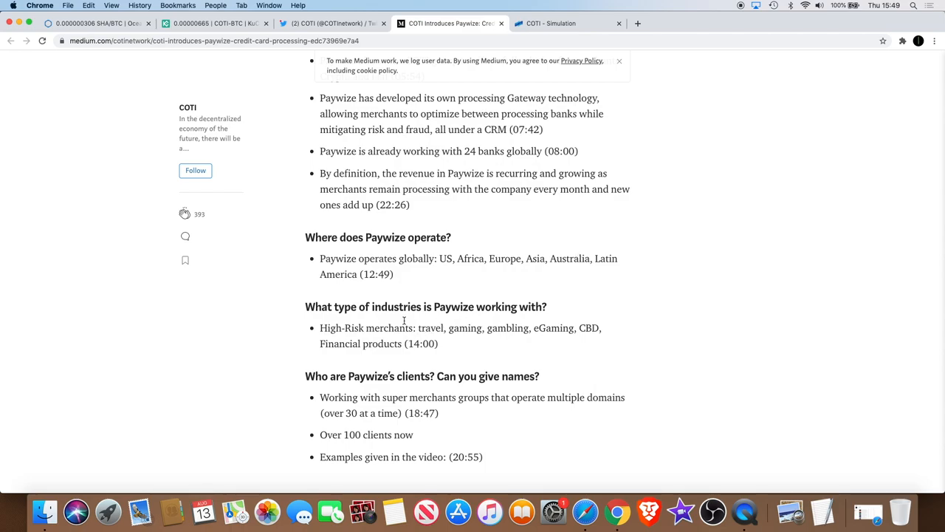
{"action": "mouse_move", "coordinate": [369, 331]}
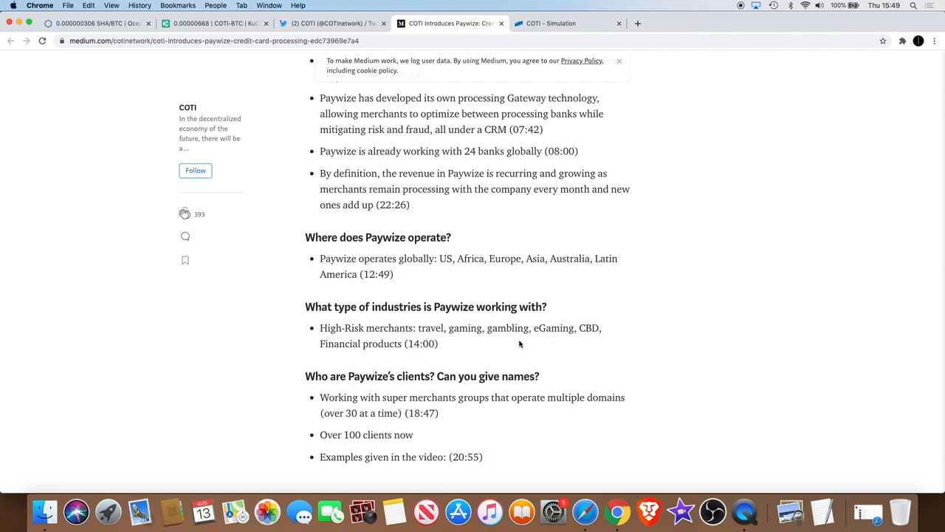
{"action": "mouse_move", "coordinate": [487, 344]}
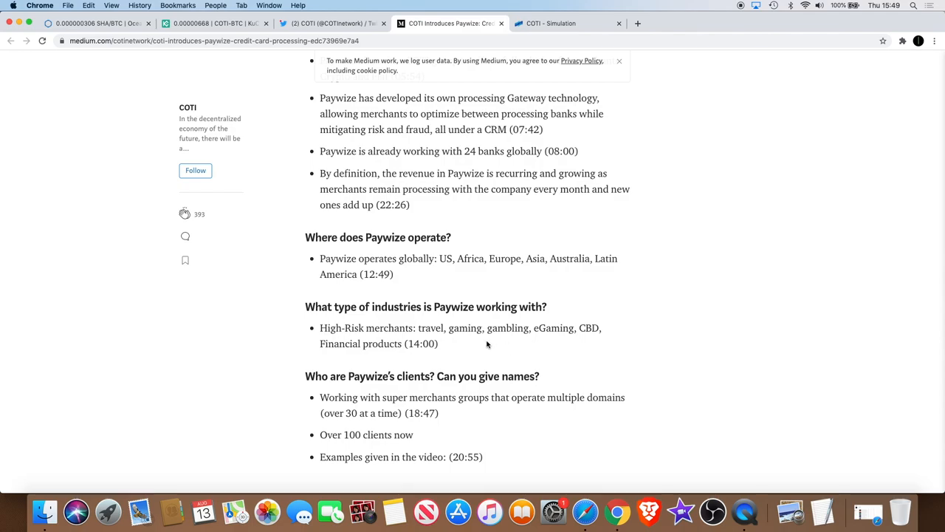
{"action": "scroll", "scroll_direction": "down", "scroll_amount": 3}
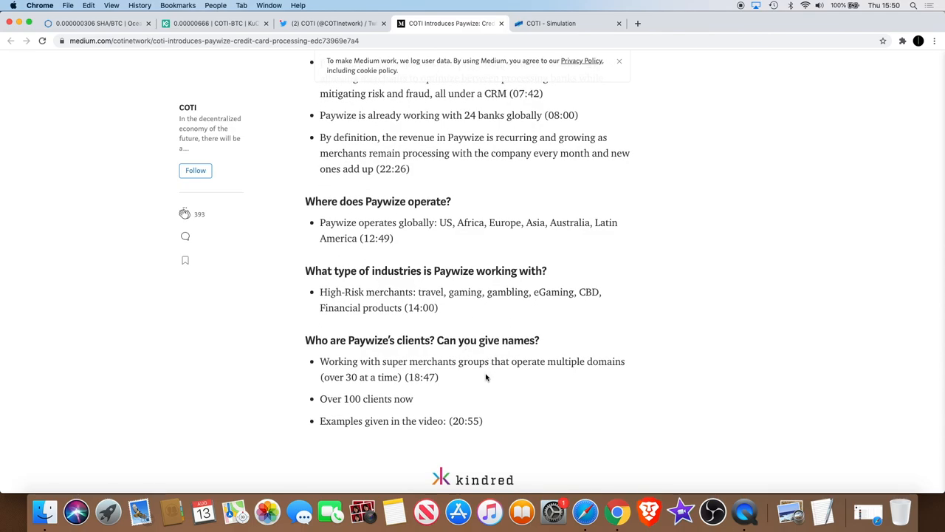
{"action": "scroll", "scroll_direction": "down", "scroll_amount": 3}
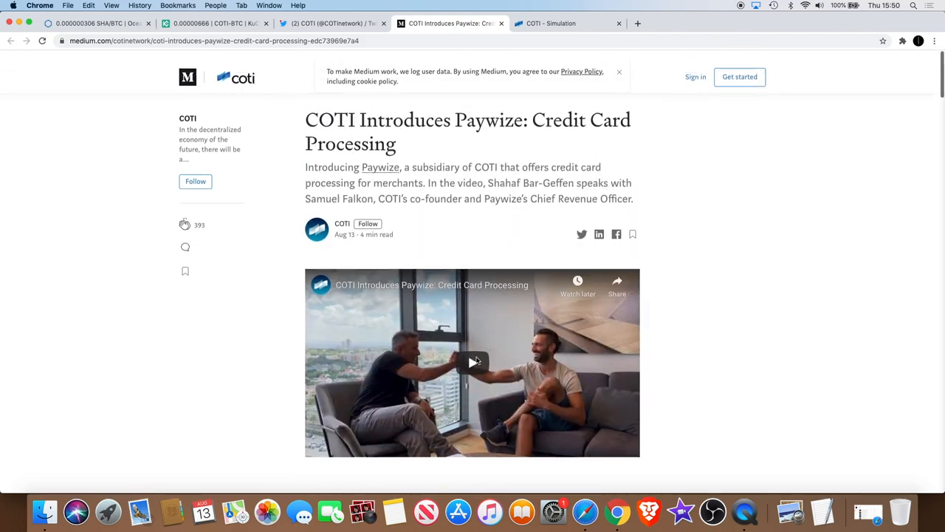
{"action": "scroll", "scroll_direction": "down", "scroll_amount": 3}
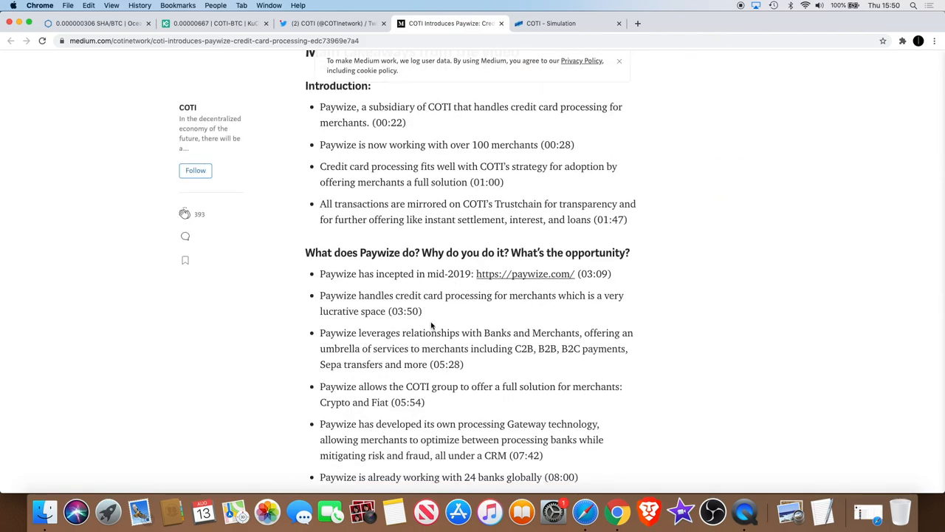
{"action": "scroll", "scroll_direction": "down", "scroll_amount": 3}
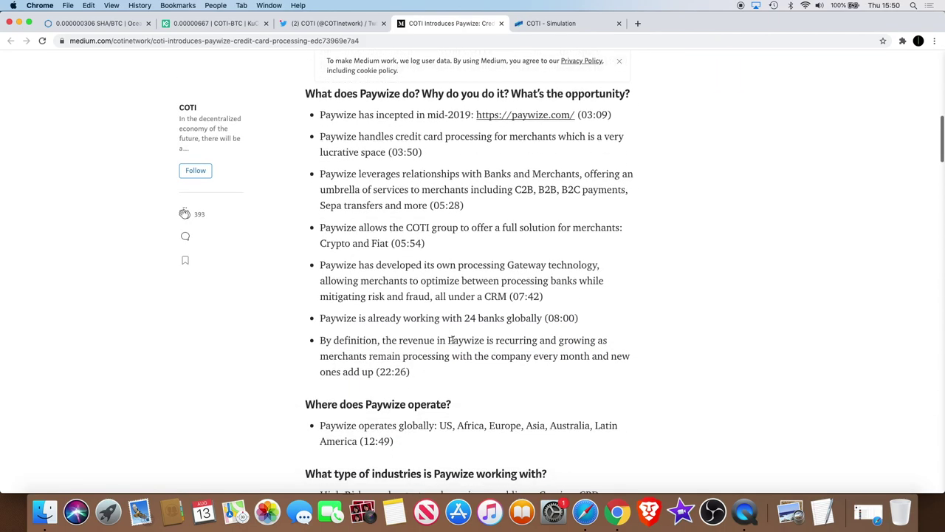
{"action": "scroll", "scroll_direction": "down", "scroll_amount": 3}
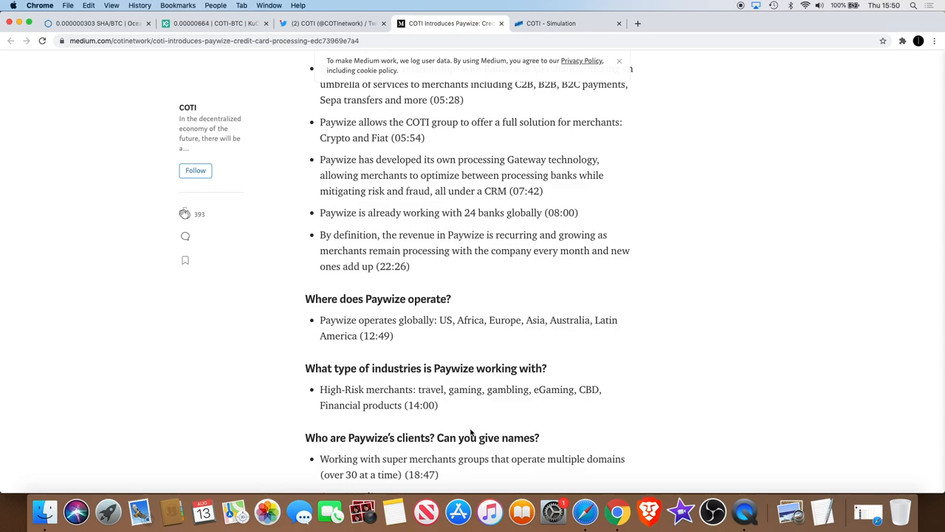
{"action": "scroll", "scroll_direction": "down", "scroll_amount": 3}
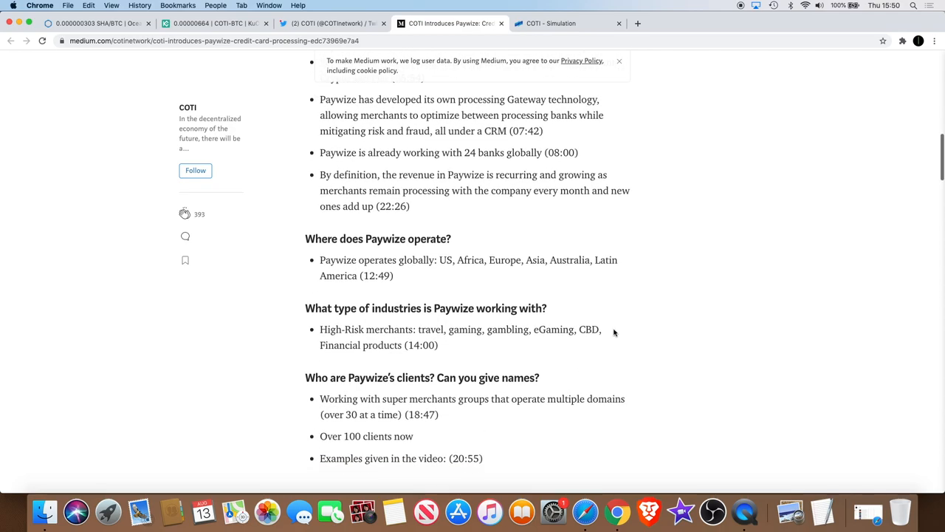
{"action": "left_click", "coordinate": [215, 24]}
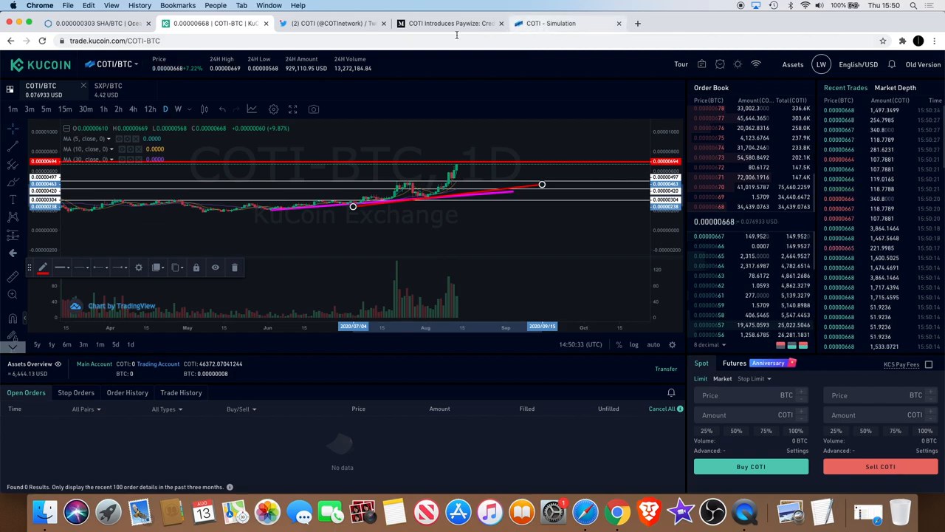
{"action": "left_click", "coordinate": [451, 24]}
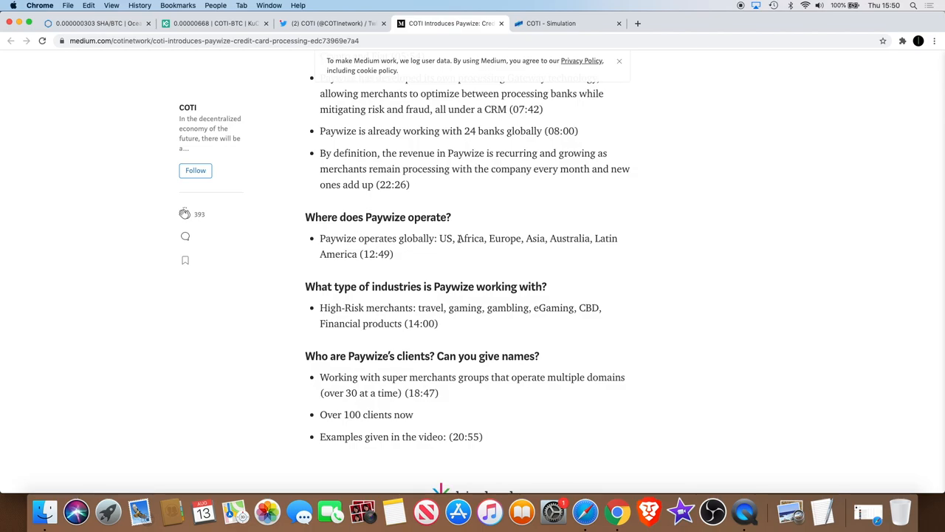
{"action": "mouse_move", "coordinate": [490, 254]}
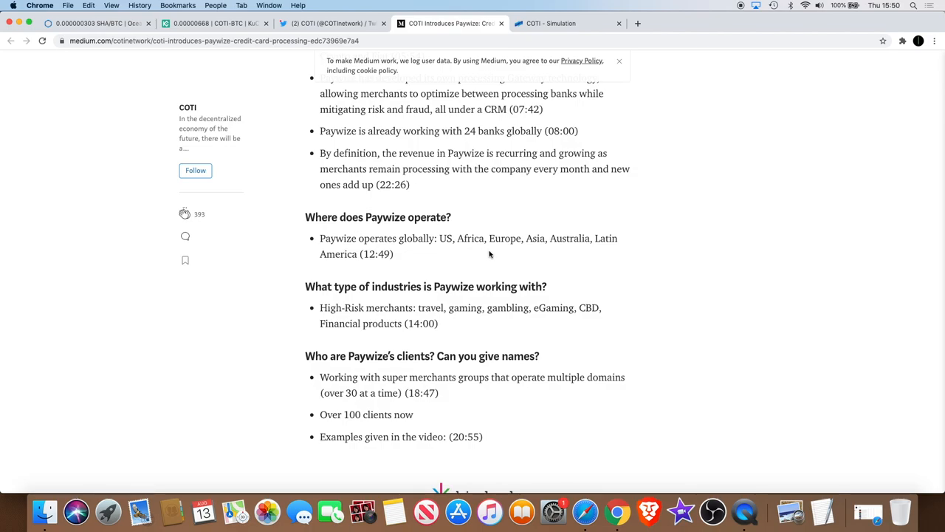
{"action": "mouse_move", "coordinate": [430, 256]}
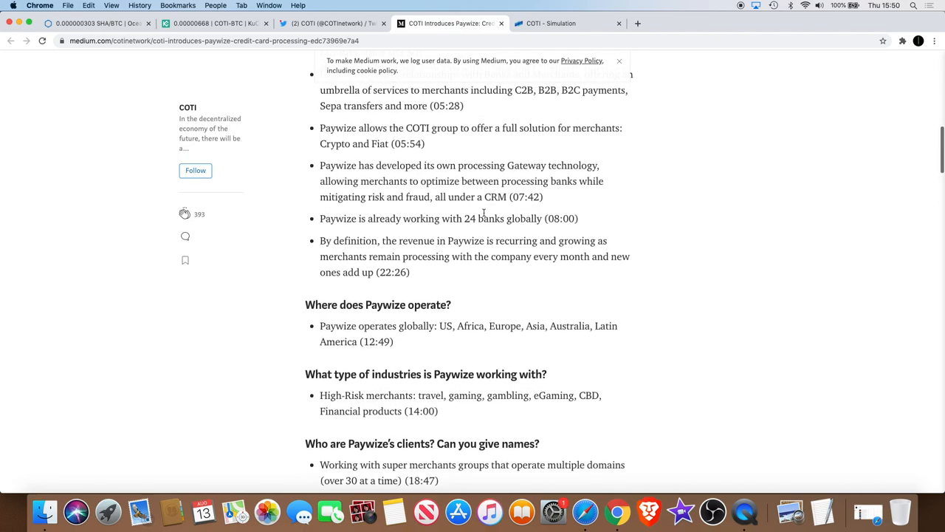
{"action": "scroll", "scroll_direction": "down", "scroll_amount": 3}
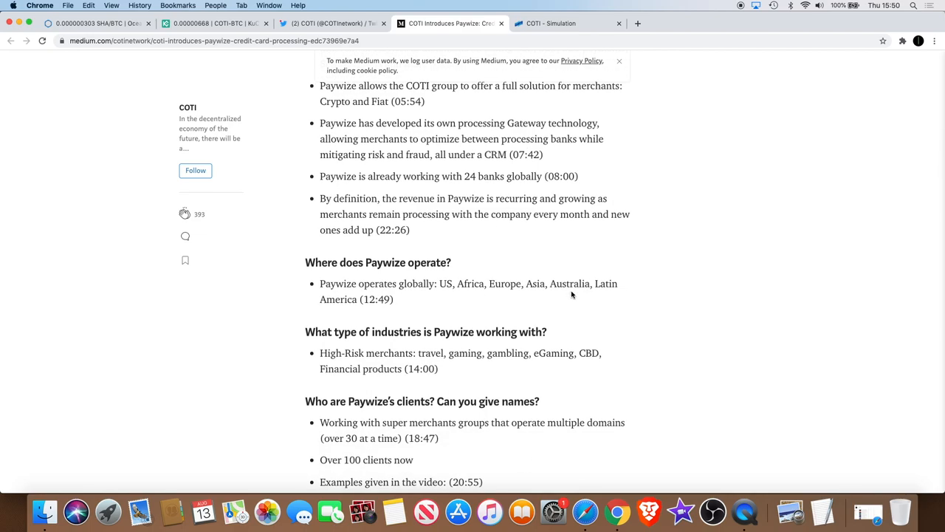
{"action": "mouse_move", "coordinate": [567, 283]}
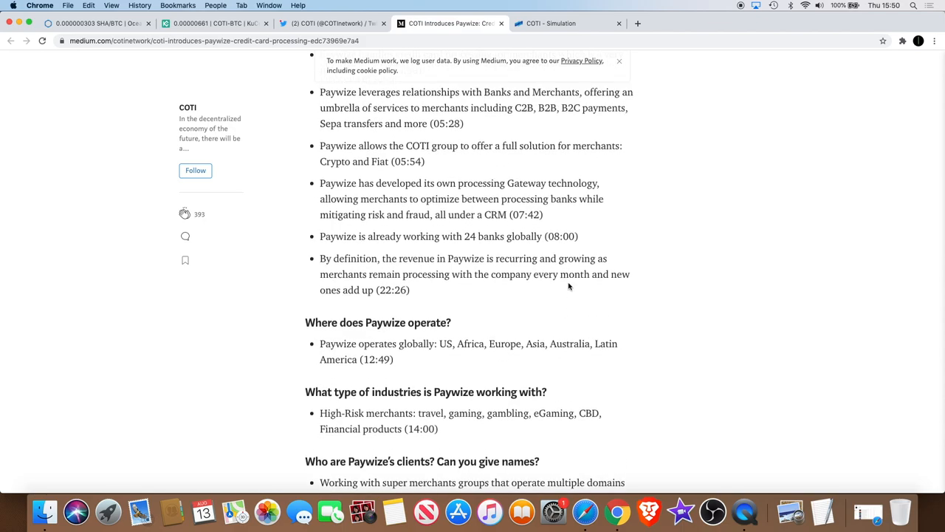
{"action": "scroll", "scroll_direction": "up", "scroll_amount": 3}
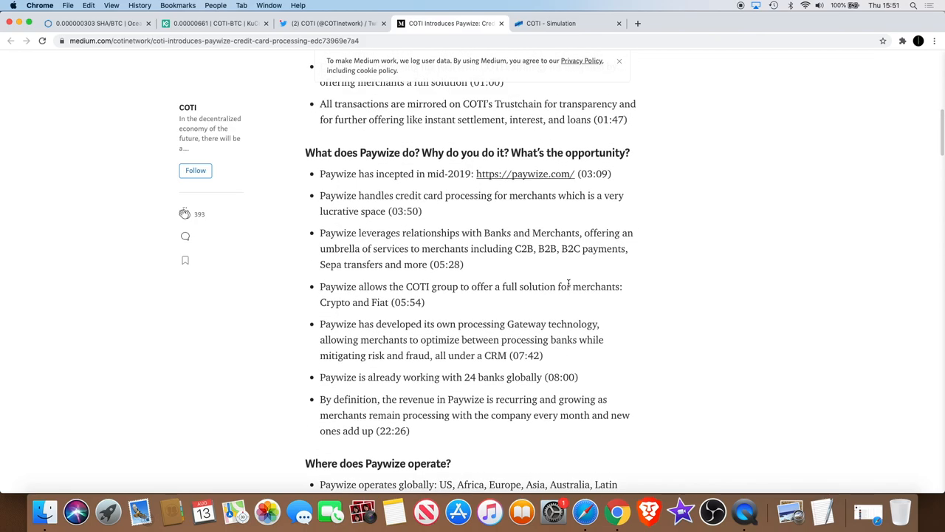
{"action": "scroll", "scroll_direction": "down", "scroll_amount": 3}
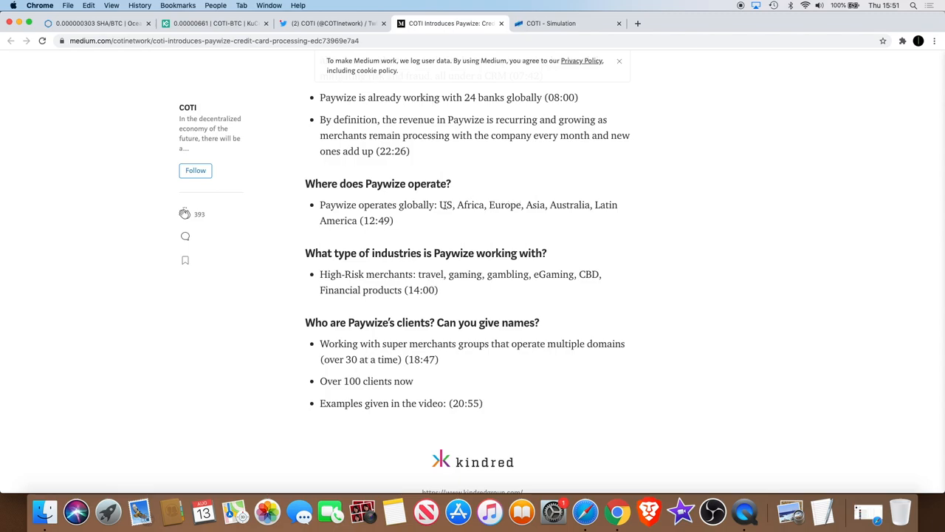
{"action": "left_click_drag", "start_coordinate": [440, 204], "coordinate": [506, 204]}
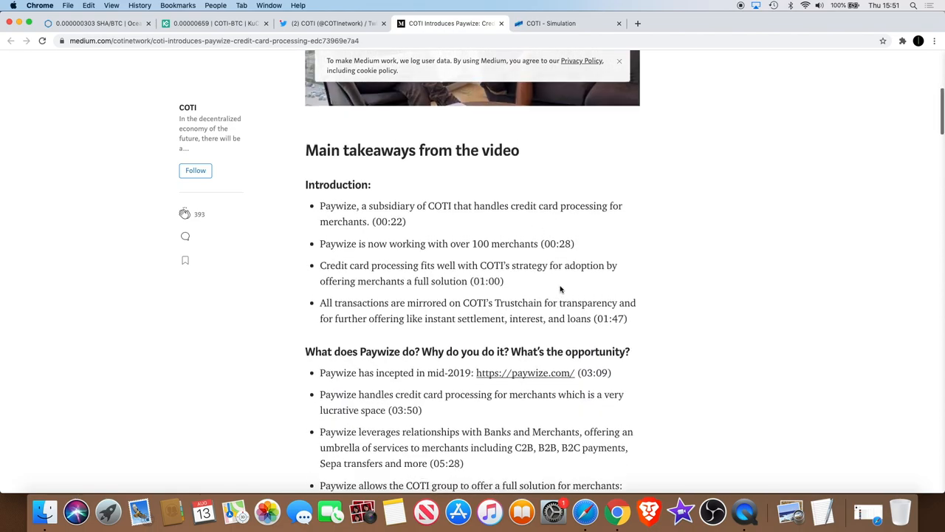
{"action": "scroll", "scroll_direction": "down", "scroll_amount": 3}
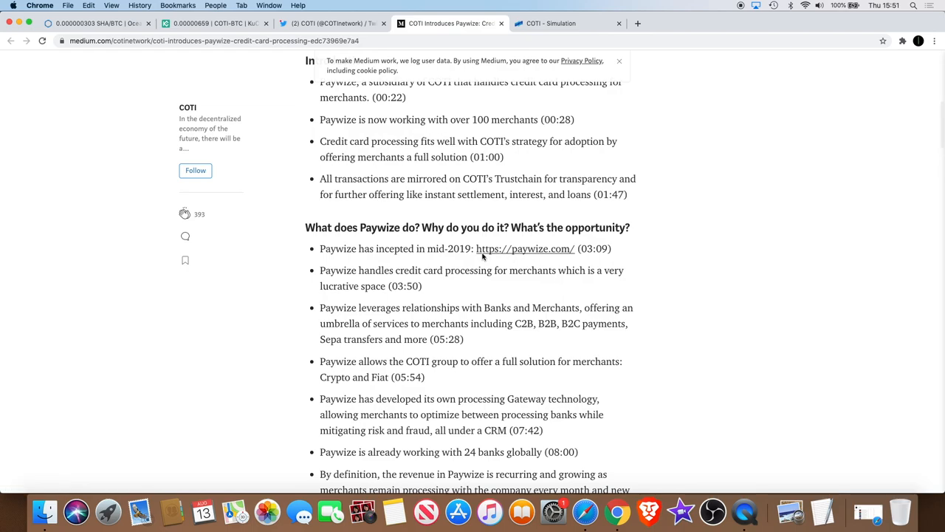
{"action": "mouse_move", "coordinate": [431, 242]}
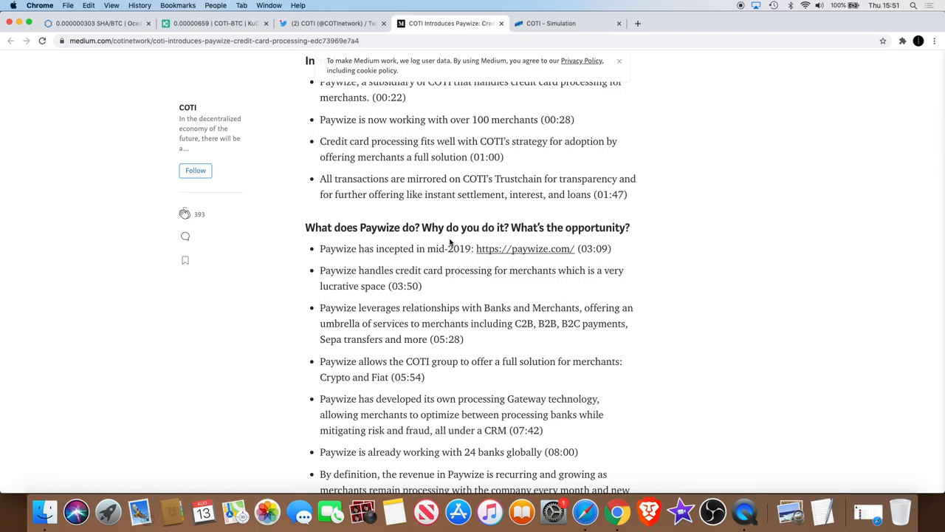
{"action": "scroll", "scroll_direction": "down", "scroll_amount": 3}
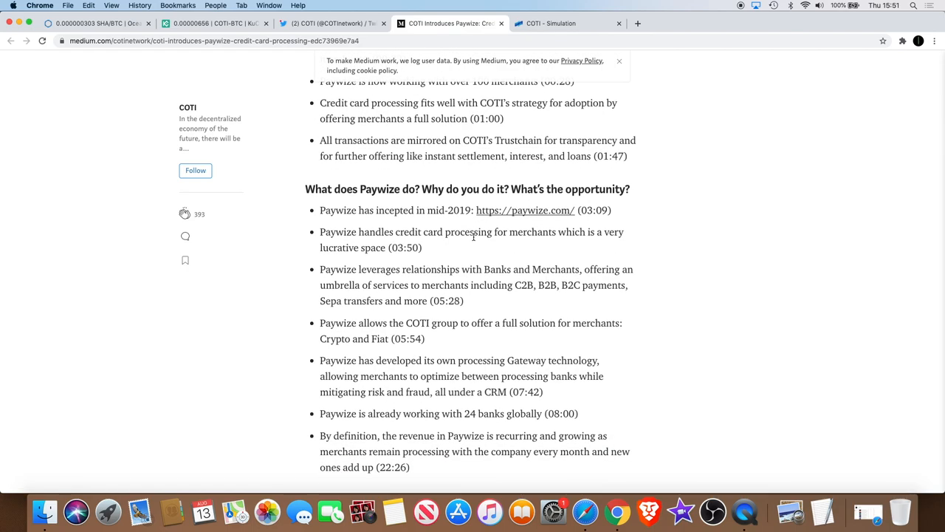
{"action": "mouse_move", "coordinate": [466, 238]}
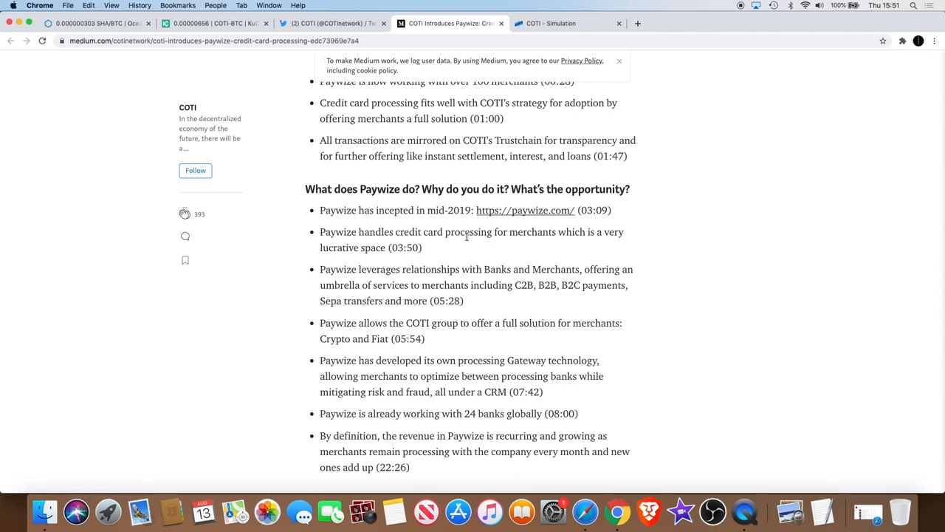
{"action": "scroll", "scroll_direction": "down", "scroll_amount": 3}
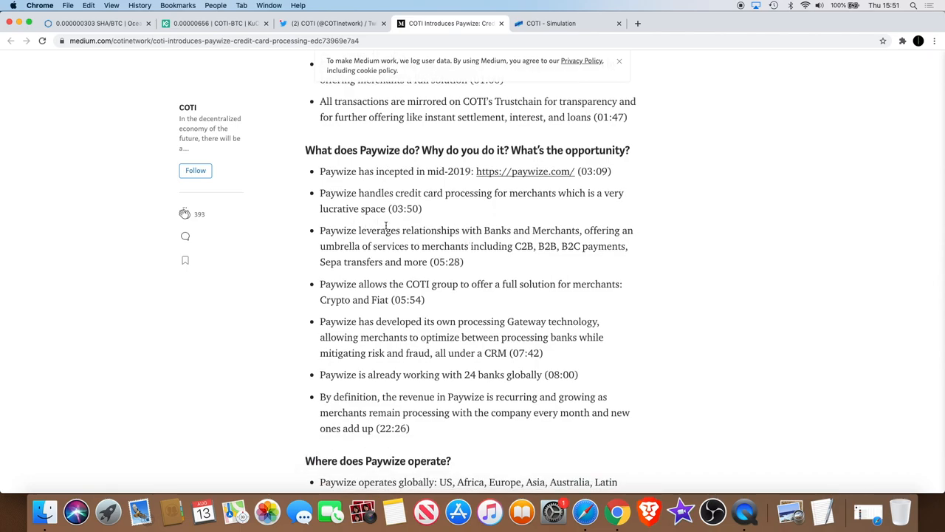
{"action": "mouse_move", "coordinate": [474, 245]}
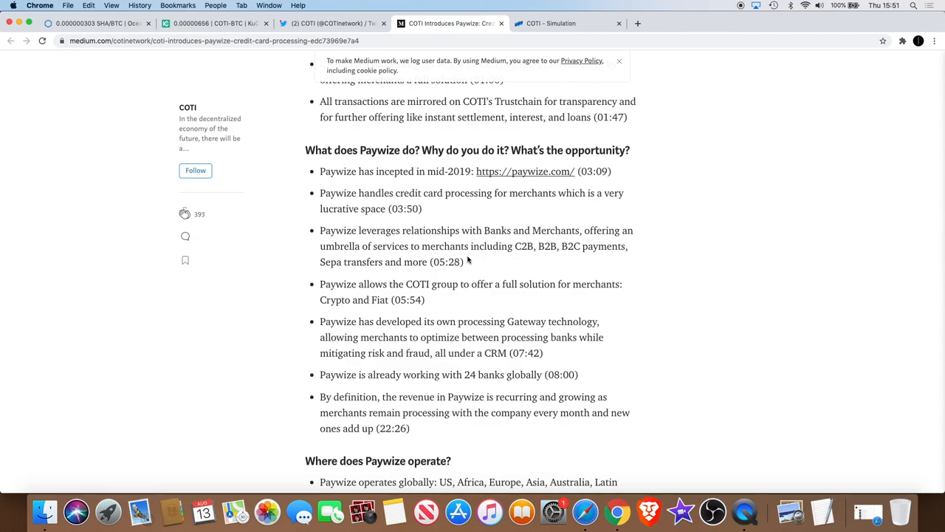
{"action": "scroll", "scroll_direction": "down", "scroll_amount": 3}
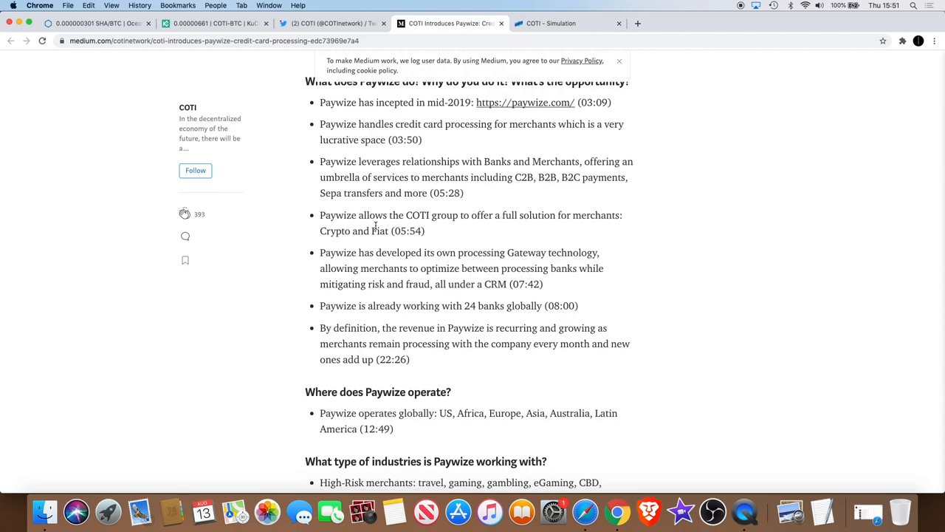
{"action": "mouse_move", "coordinate": [449, 228]}
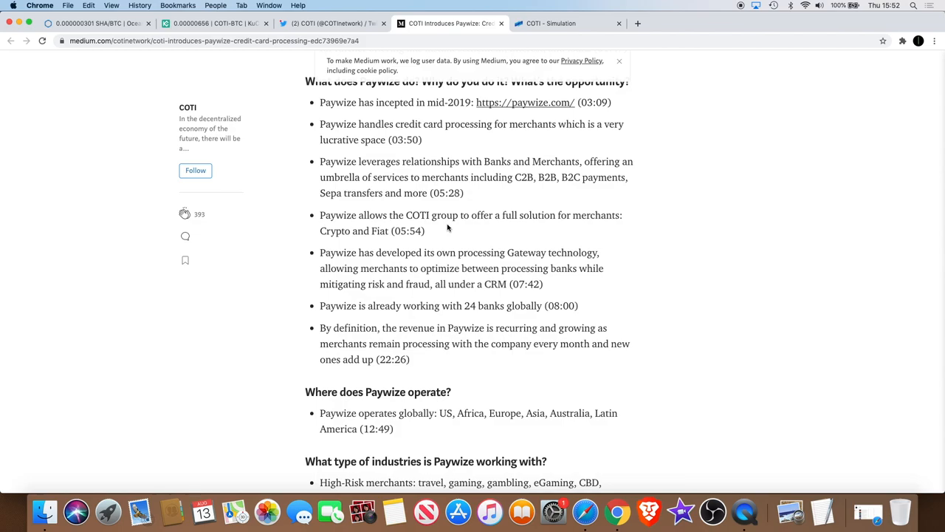
{"action": "scroll", "scroll_direction": "down", "scroll_amount": 3}
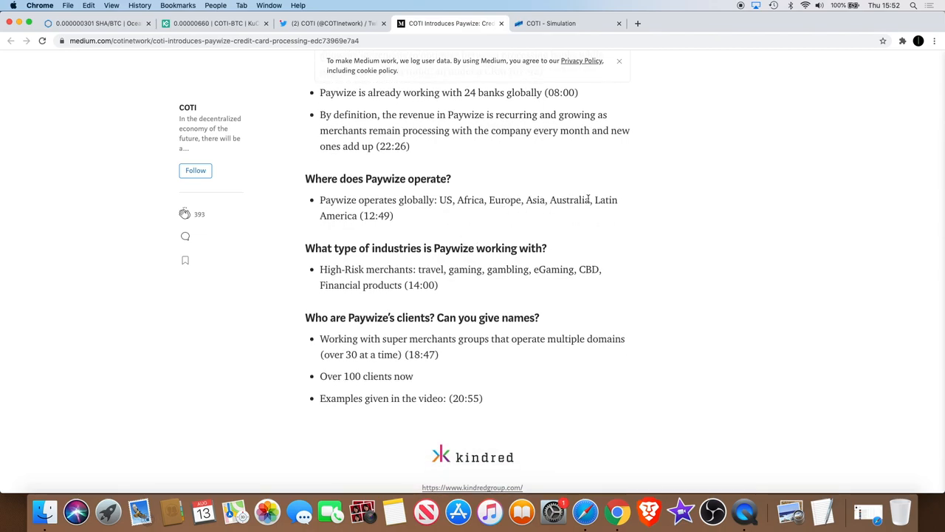
{"action": "double_click", "coordinate": [470, 199]}
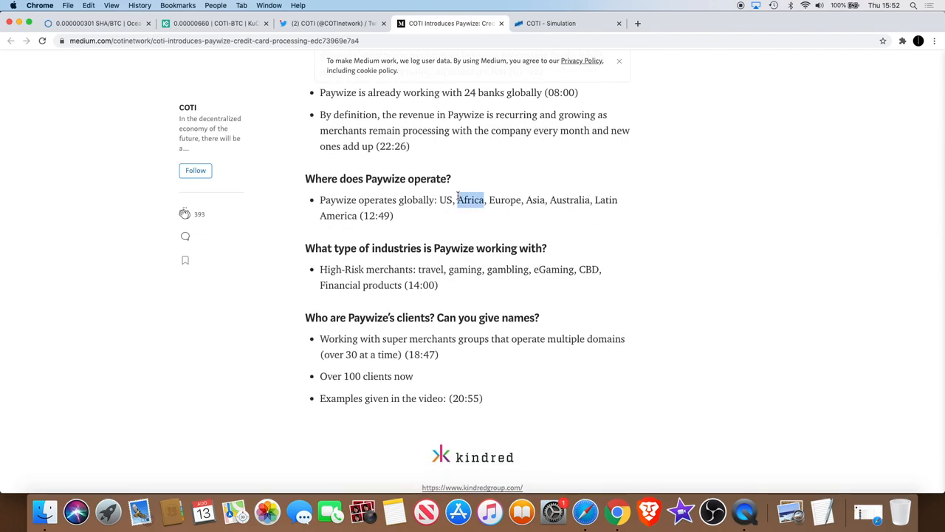
{"action": "left_click", "coordinate": [502, 229]}
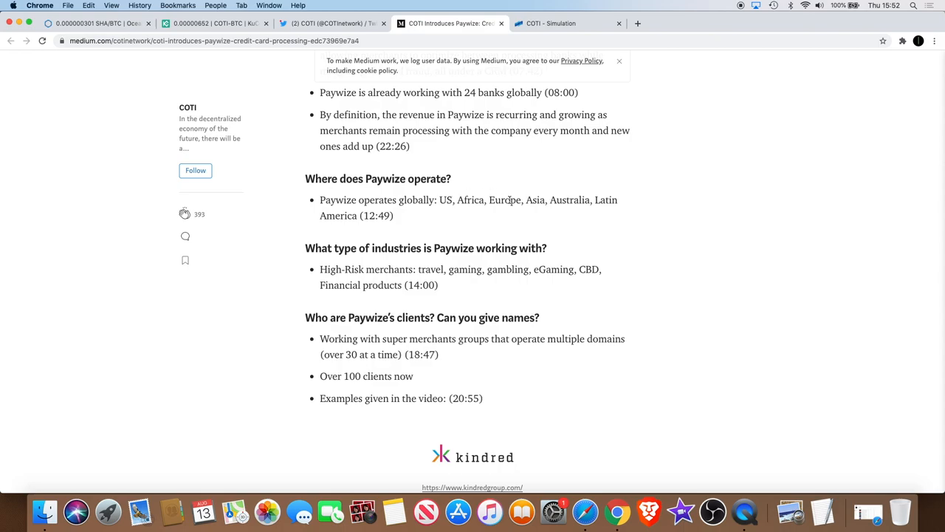
{"action": "mouse_move", "coordinate": [537, 219]}
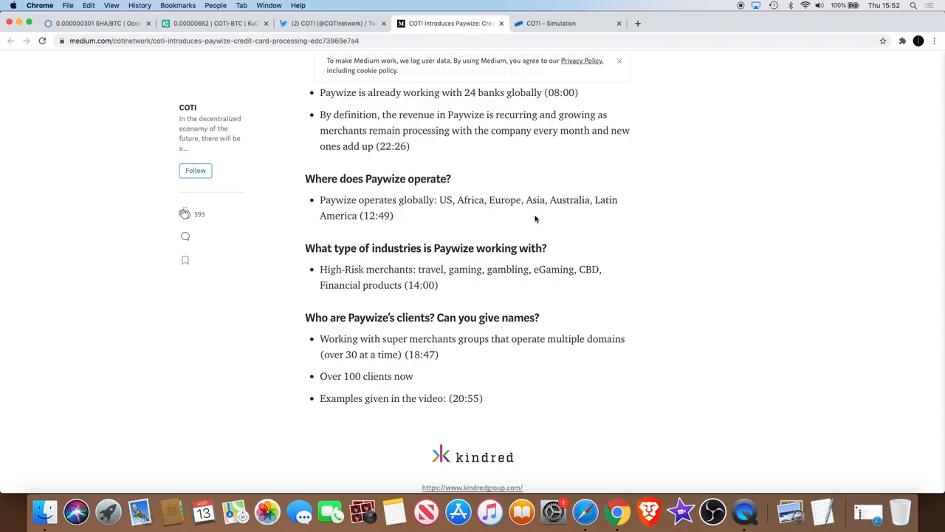
{"action": "mouse_move", "coordinate": [542, 210]}
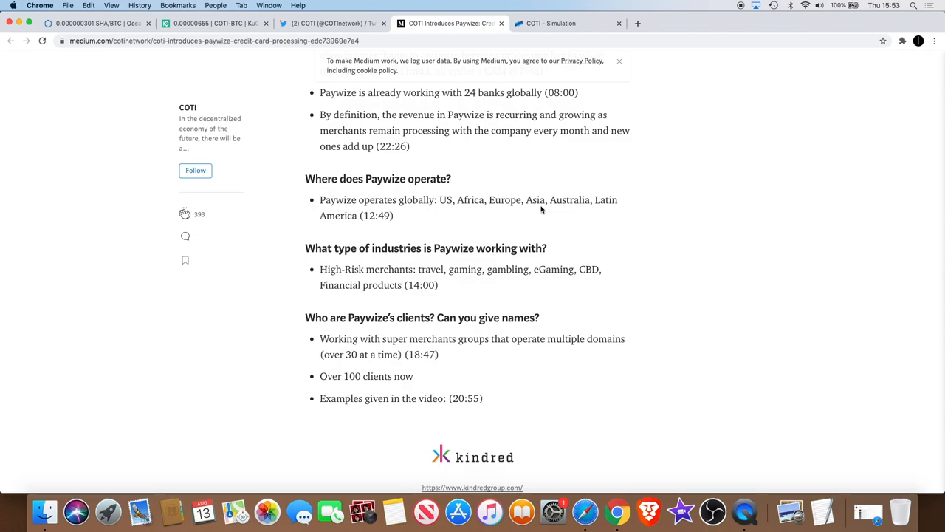
{"action": "scroll", "scroll_direction": "up", "scroll_amount": 3}
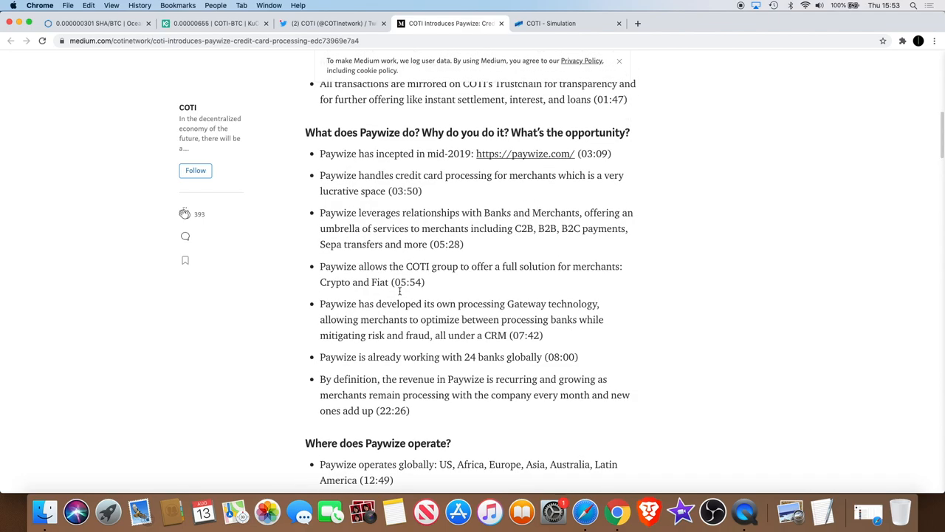
Revisit the 'What does Paywize do?' points, then scroll up to the article's title and video.
{"action": "scroll", "scroll_direction": "down", "scroll_amount": 3}
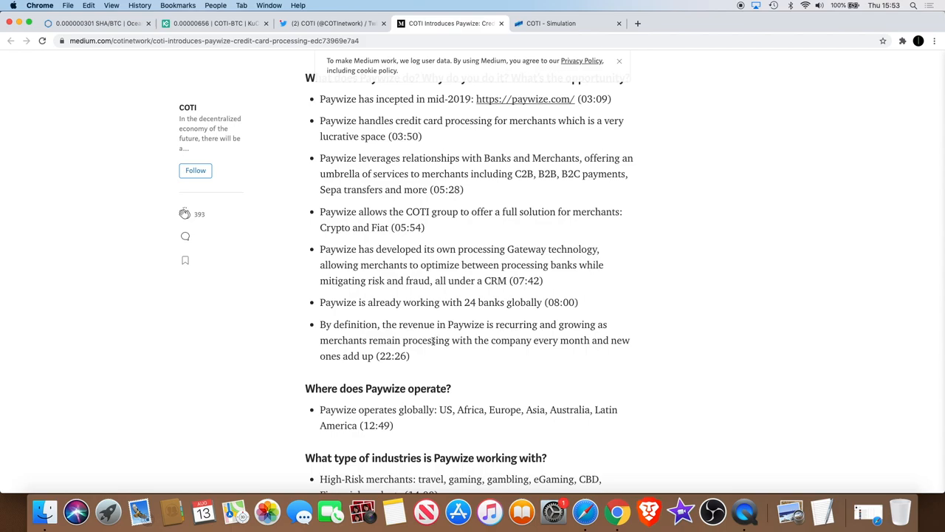
{"action": "scroll", "scroll_direction": "up", "scroll_amount": 3}
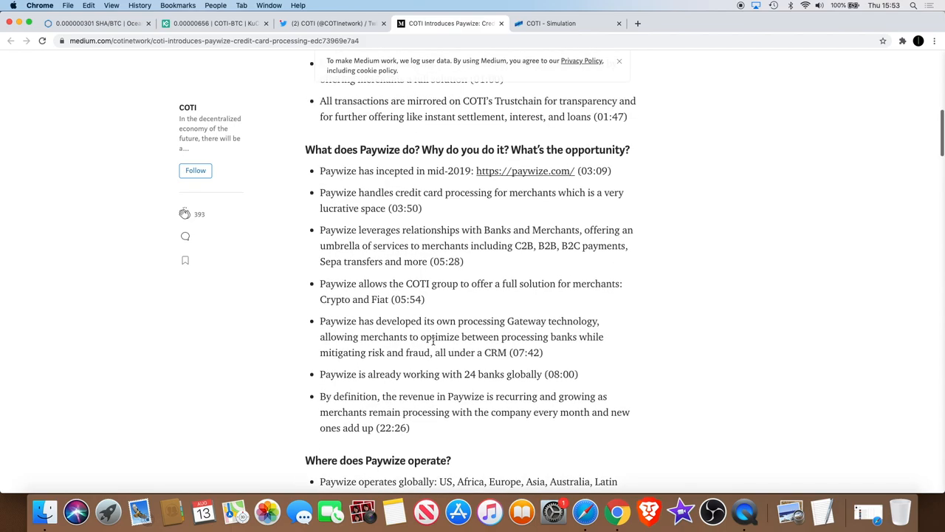
{"action": "scroll", "scroll_direction": "up", "scroll_amount": 3}
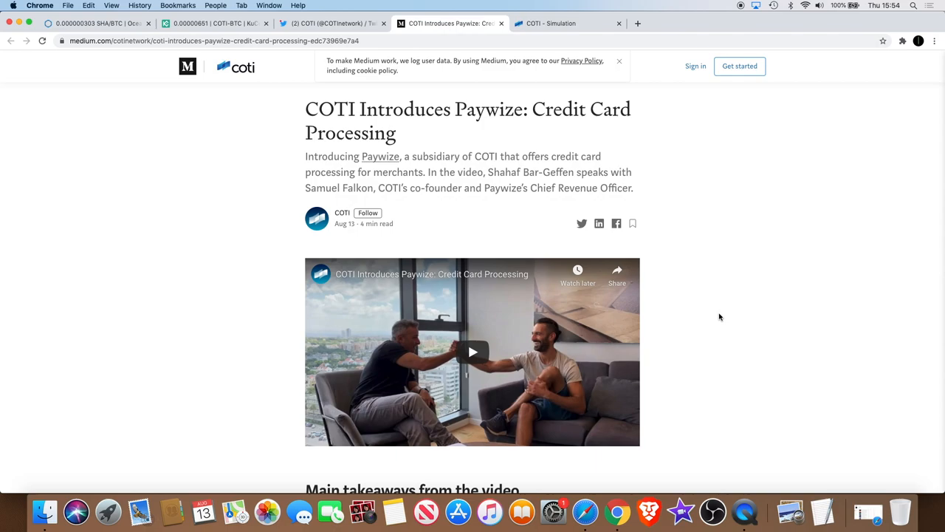
{"action": "mouse_move", "coordinate": [632, 267]}
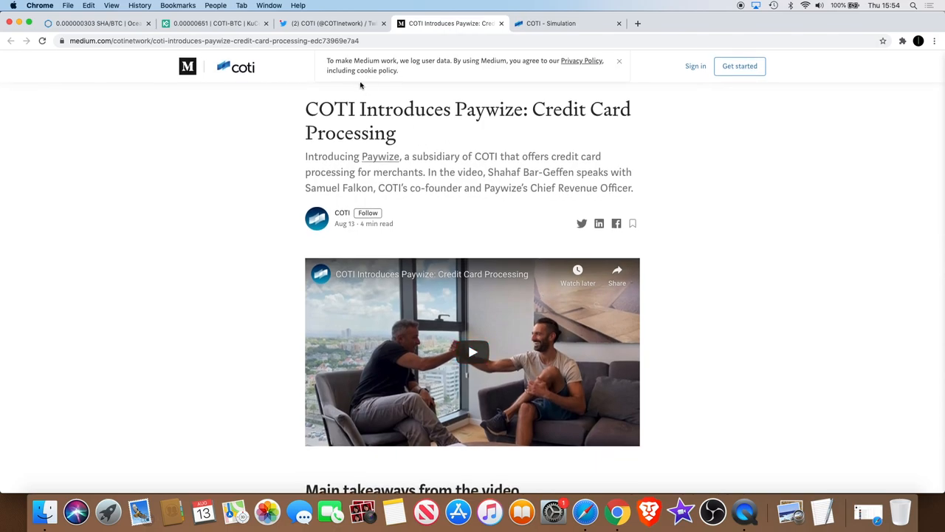
Check the KuCoin COTI/BTC chart, pass back through the Medium tab, and land on CoinGecko's COTI page.
{"action": "left_click", "coordinate": [214, 26]}
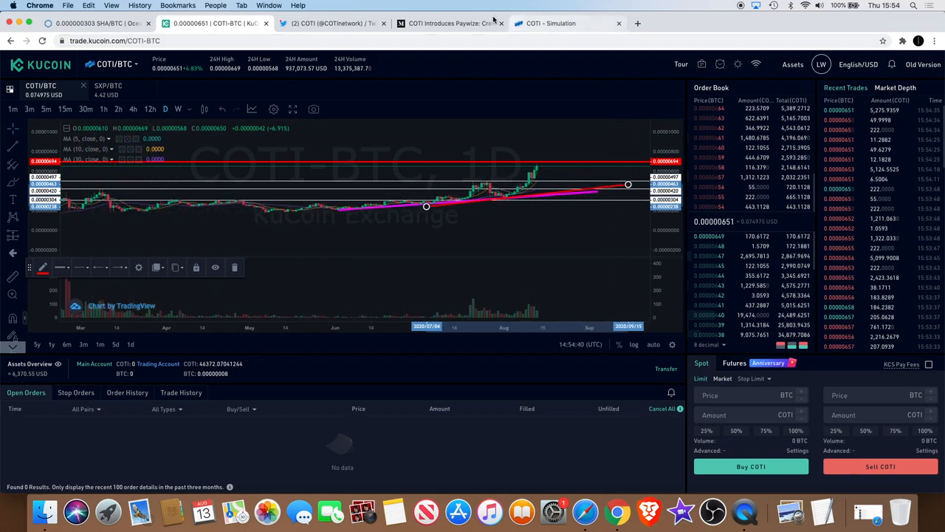
{"action": "left_click", "coordinate": [450, 24]}
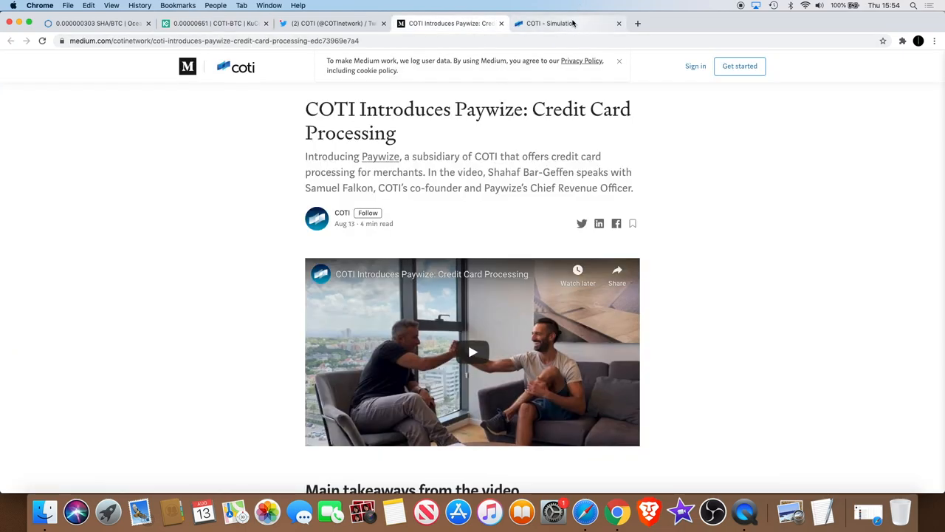
{"action": "left_click", "coordinate": [562, 23]}
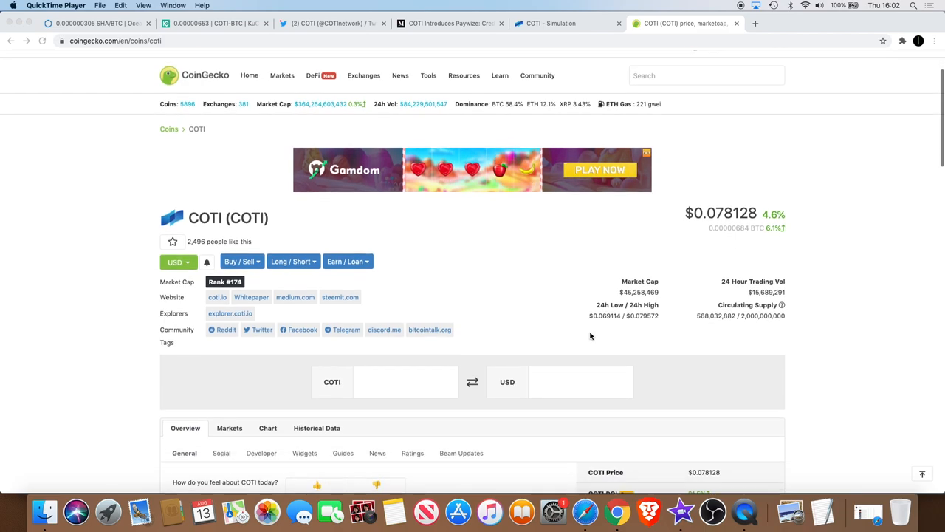
Scroll CoinGecko's COTI page to the 24-hour price chart, all-time high/low stats and sentiment votes.
{"action": "scroll", "scroll_direction": "down", "scroll_amount": 3}
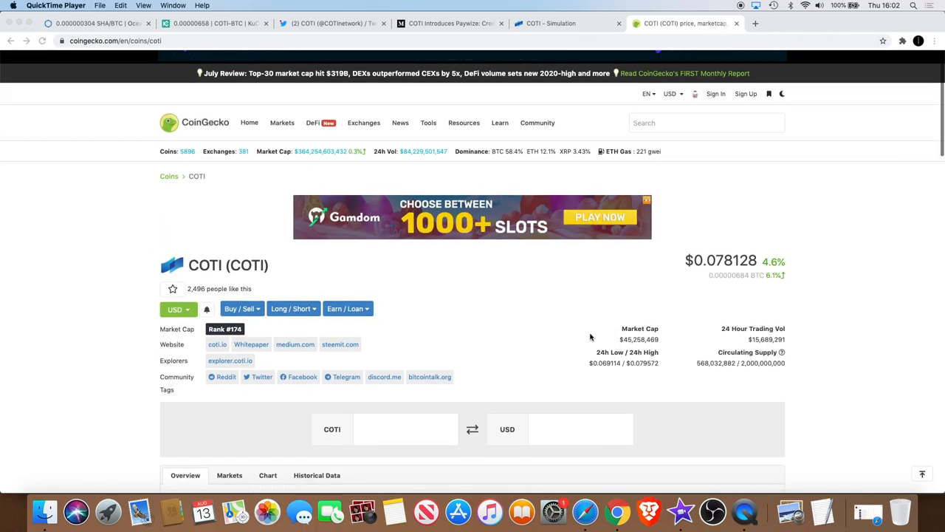
{"action": "scroll", "scroll_direction": "down", "scroll_amount": 3}
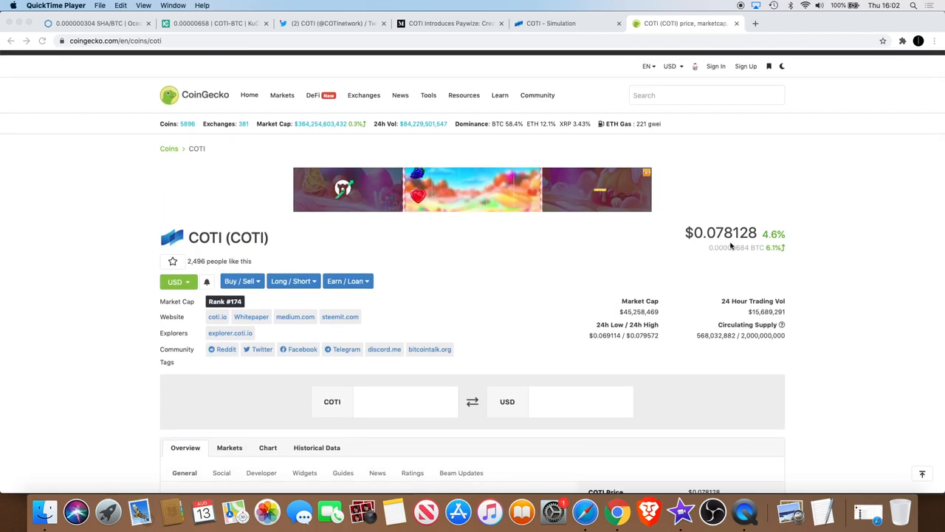
{"action": "scroll", "scroll_direction": "down", "scroll_amount": 3}
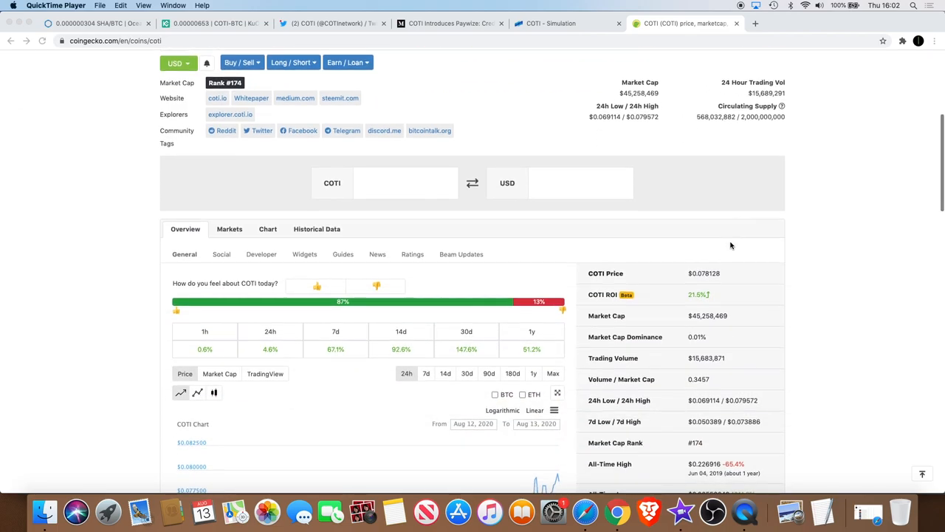
{"action": "scroll", "scroll_direction": "down", "scroll_amount": 3}
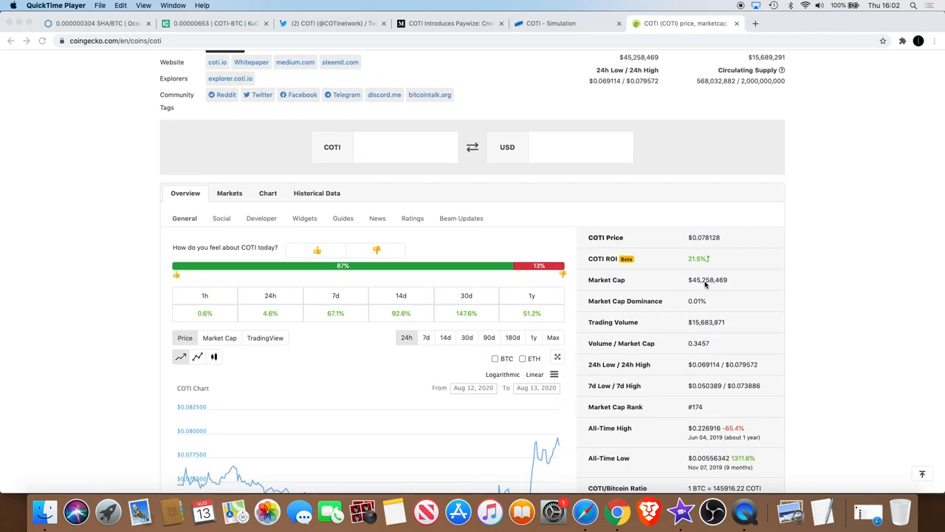
{"action": "scroll", "scroll_direction": "down", "scroll_amount": 3}
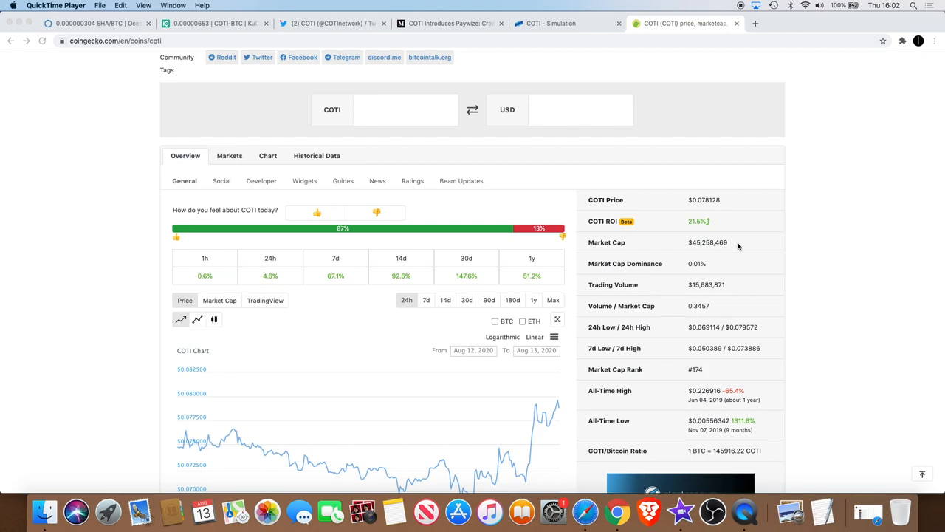
{"action": "mouse_move", "coordinate": [716, 251]}
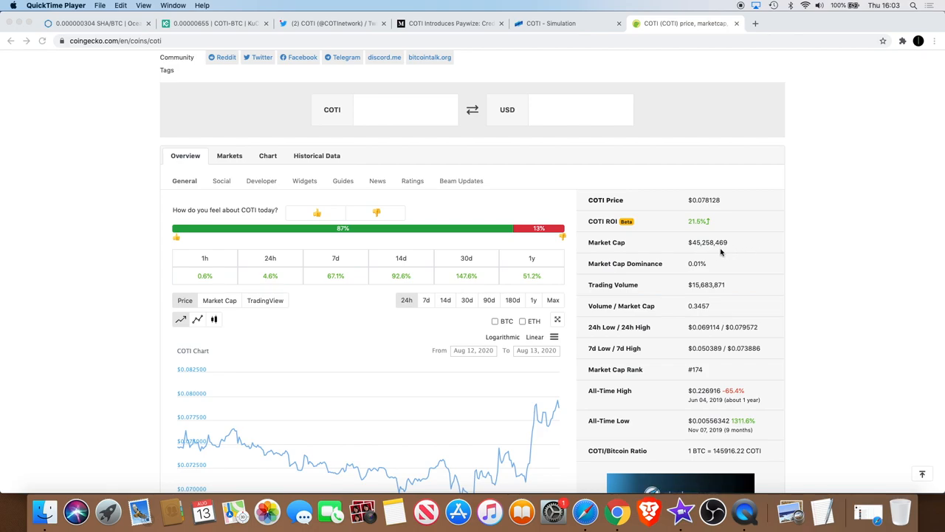
{"action": "scroll", "scroll_direction": "down", "scroll_amount": 3}
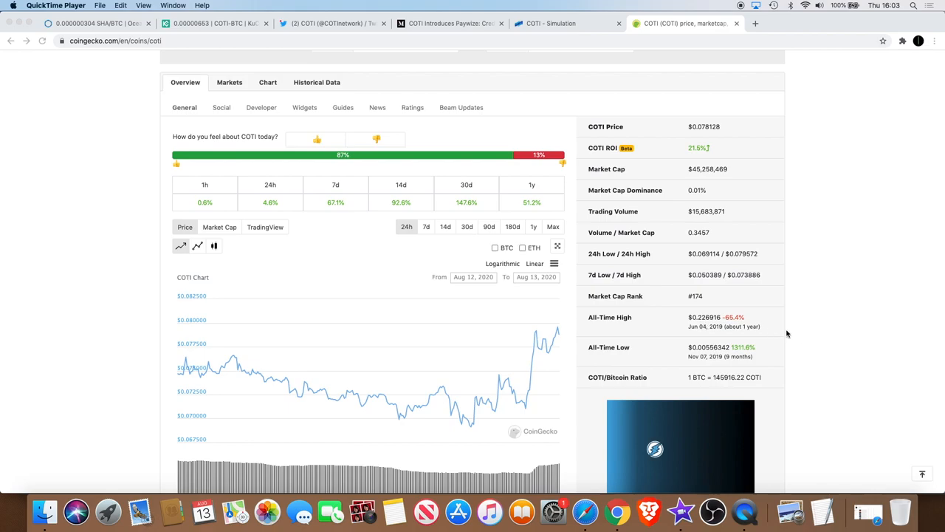
{"action": "mouse_move", "coordinate": [803, 342]}
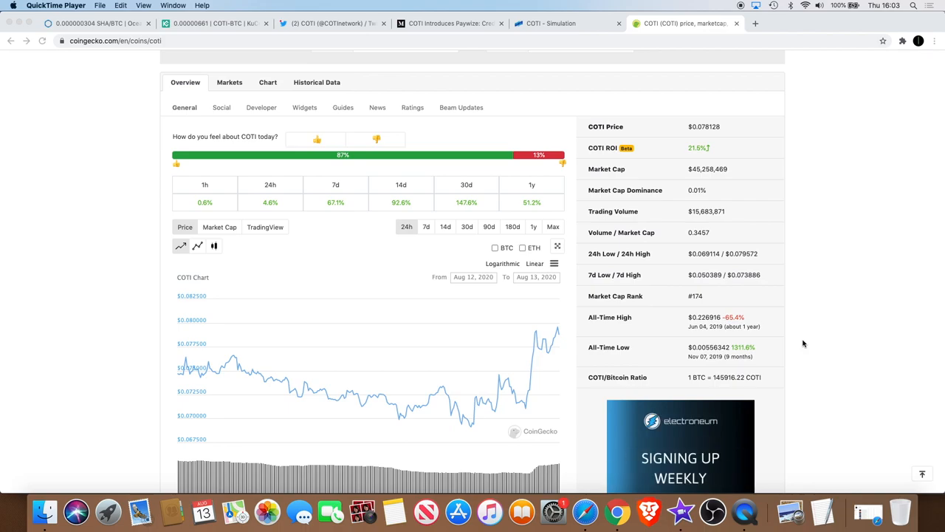
{"action": "scroll", "scroll_direction": "down", "scroll_amount": 3}
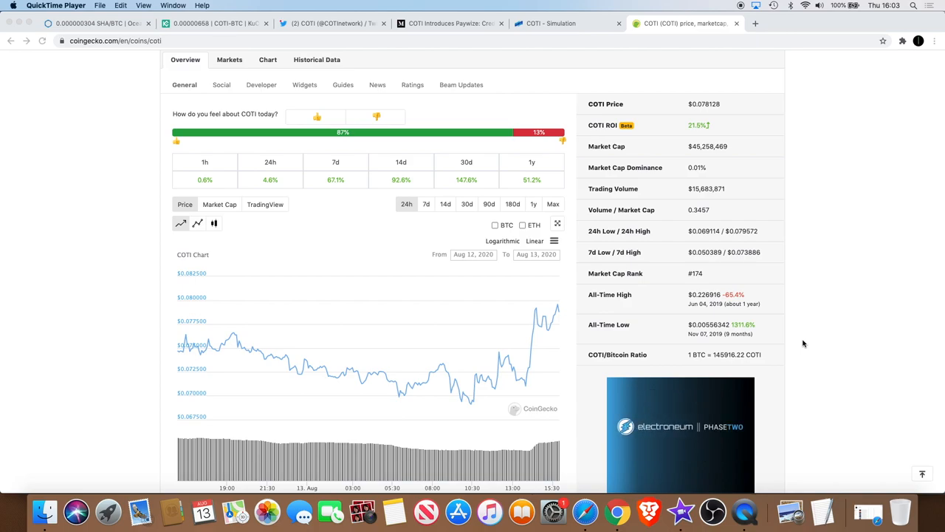
{"action": "scroll", "scroll_direction": "down", "scroll_amount": 3}
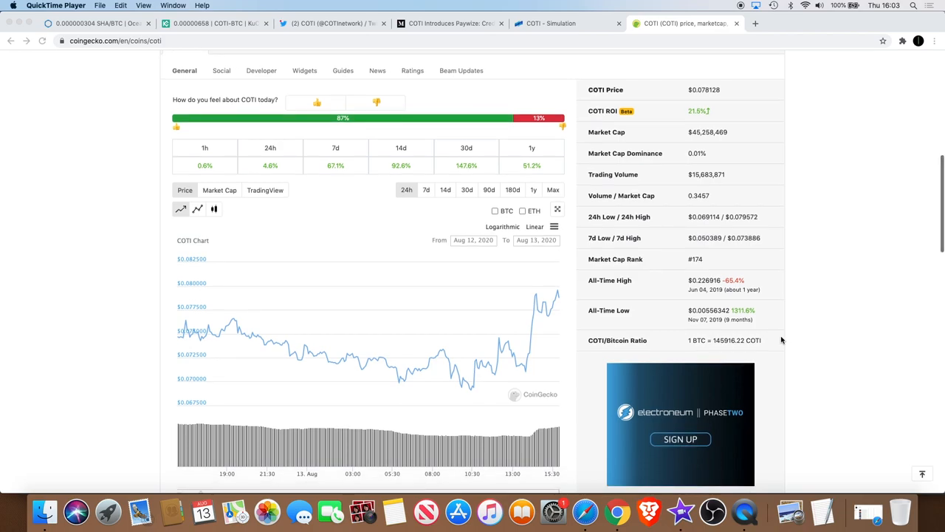
{"action": "mouse_move", "coordinate": [729, 297]}
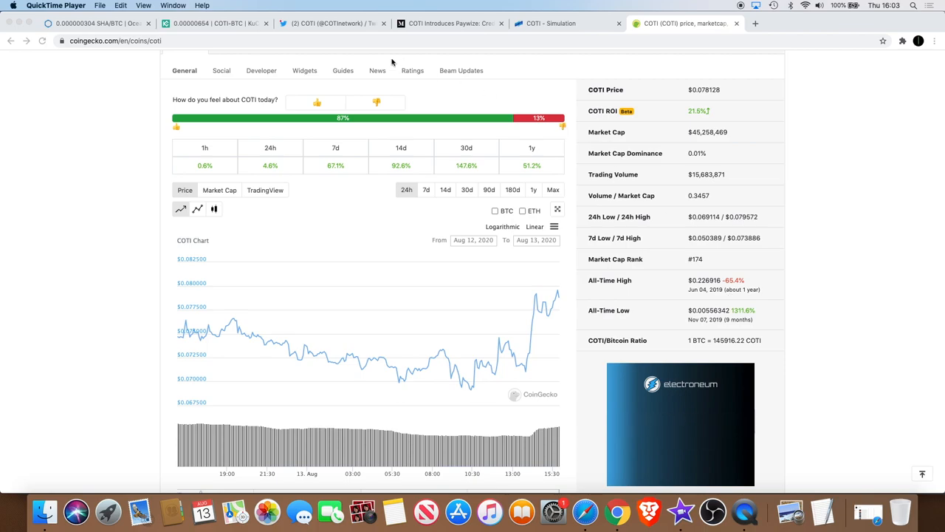
Switch back to the KuCoin COTI/BTC trading chart with its trend lines.
{"action": "left_click", "coordinate": [221, 24]}
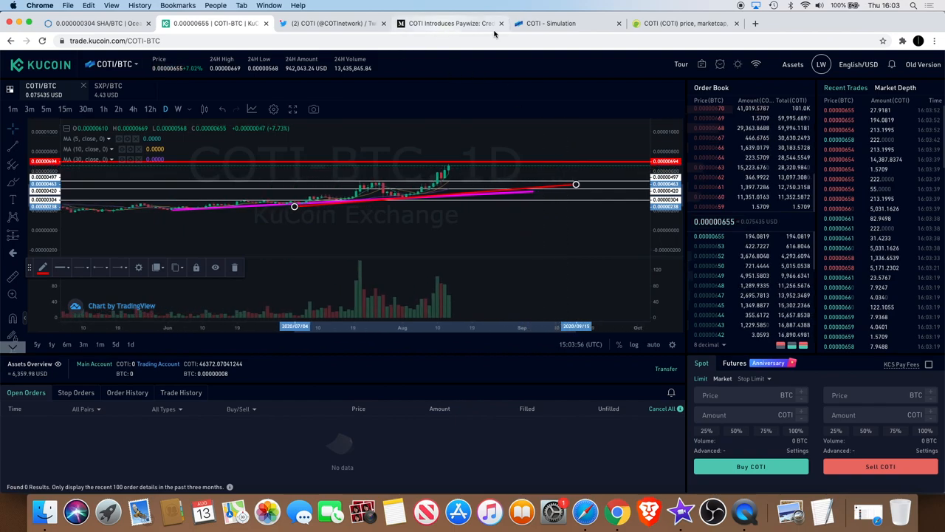
Switch to the COTI Simulation tab showing the grown looping transaction network.
{"action": "left_click", "coordinate": [558, 24]}
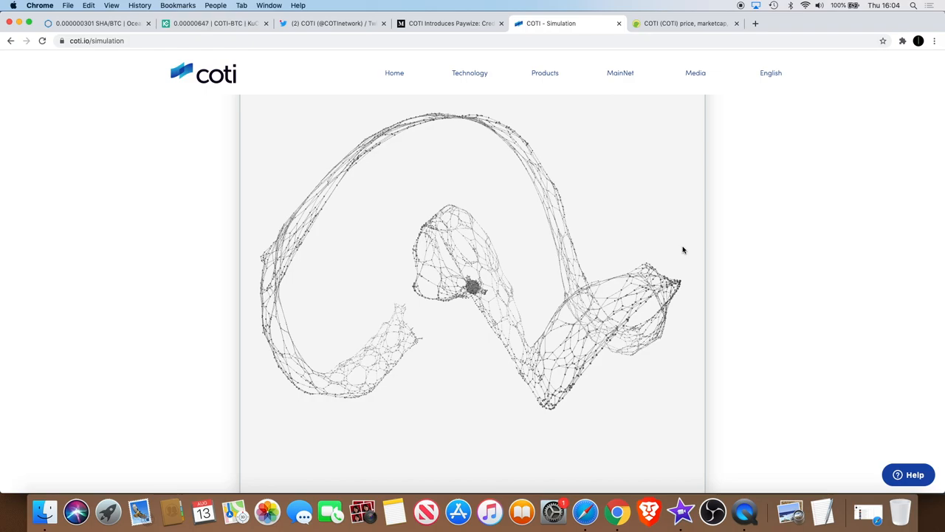
{"action": "mouse_move", "coordinate": [679, 192]}
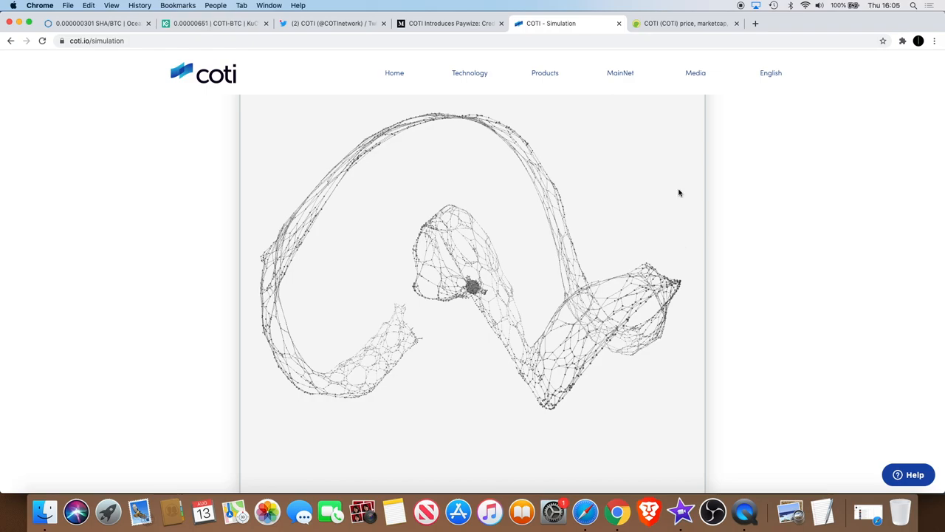